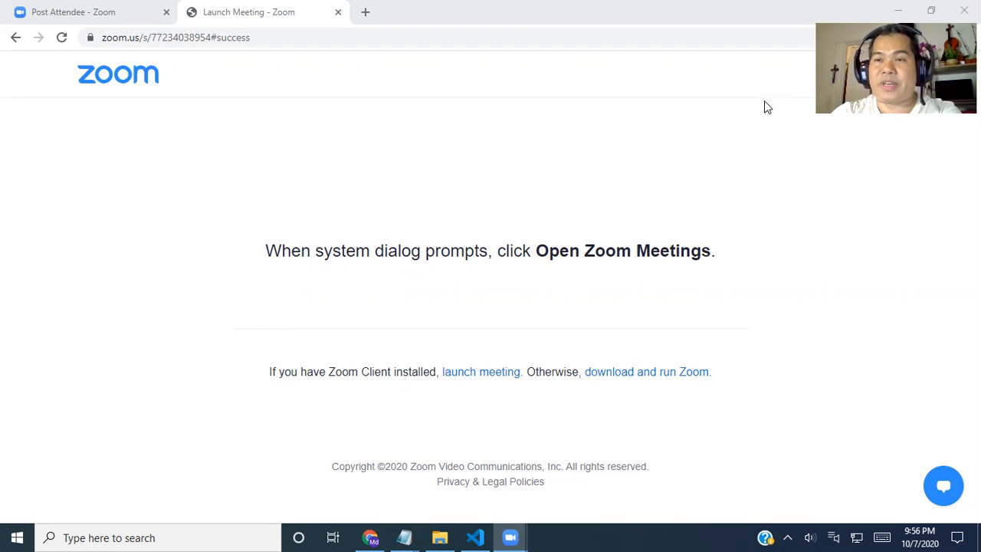
{"action": "mouse_move", "coordinate": [600, 13]}
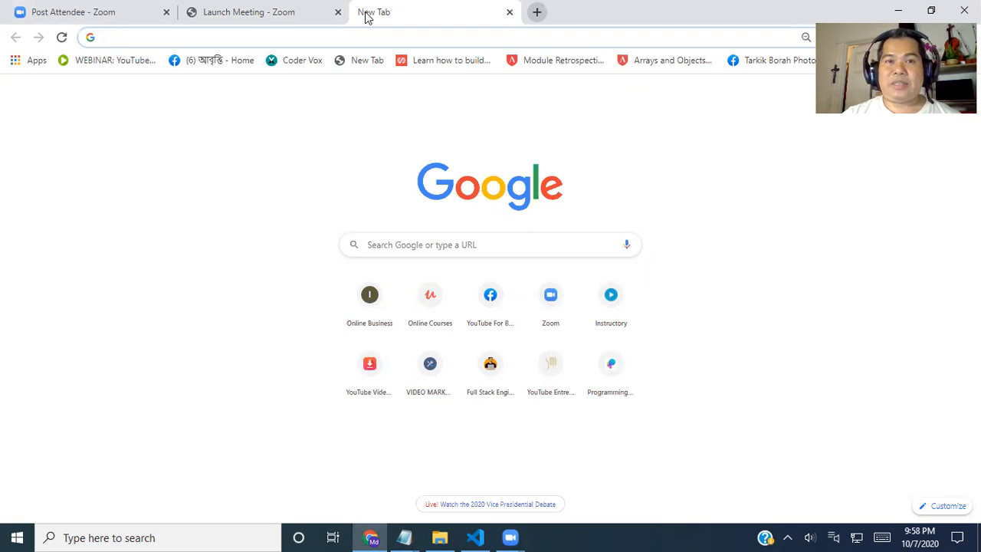
{"action": "left_click", "coordinate": [306, 37]}
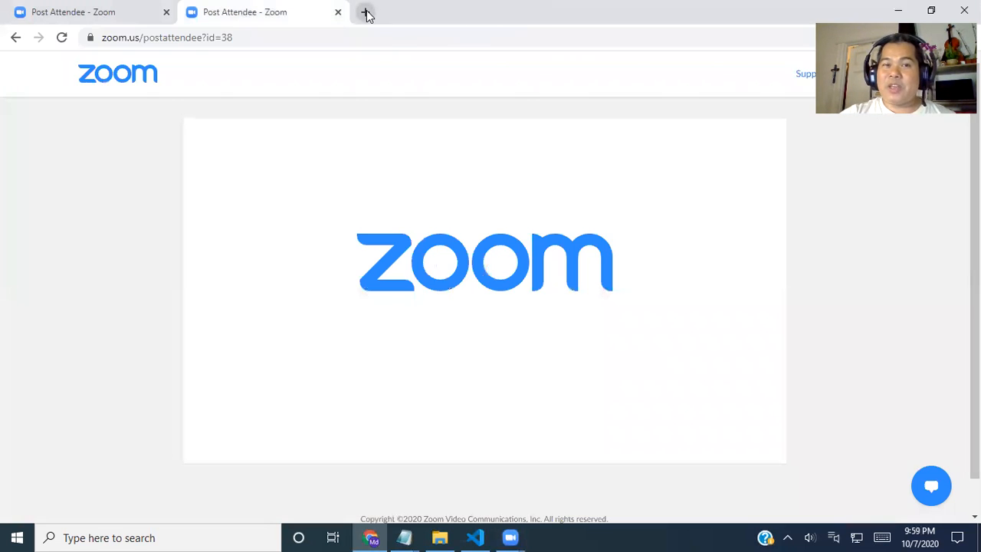
{"action": "left_click", "coordinate": [366, 12]}
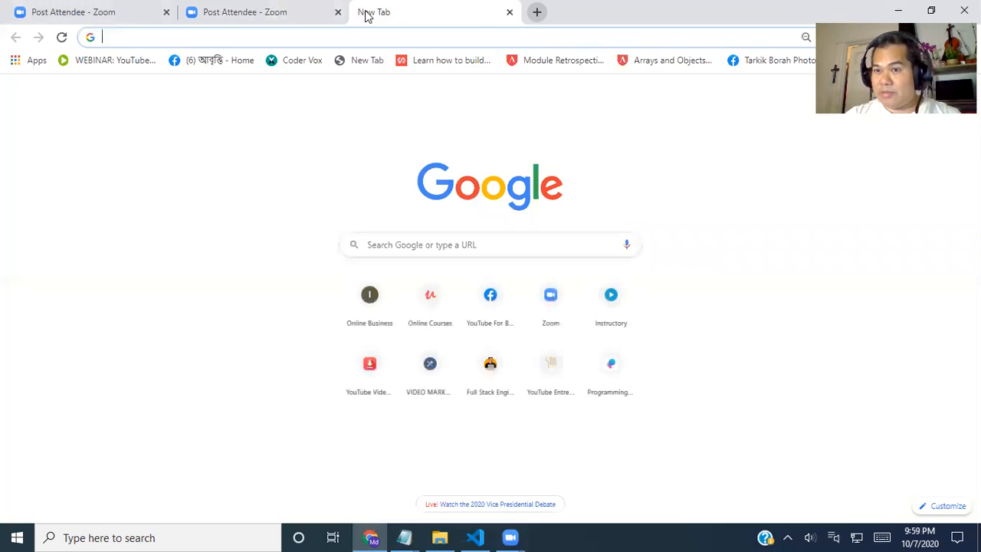
{"action": "mouse_move", "coordinate": [298, 107]}
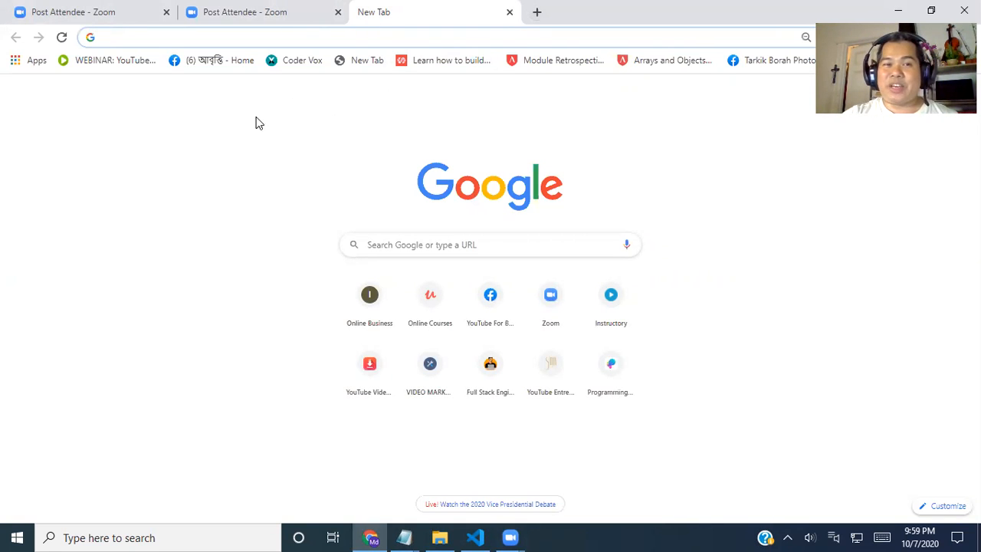
Inspect the Google start page so DevTools opens showing its HTML elements.
{"action": "right_click", "coordinate": [257, 123]}
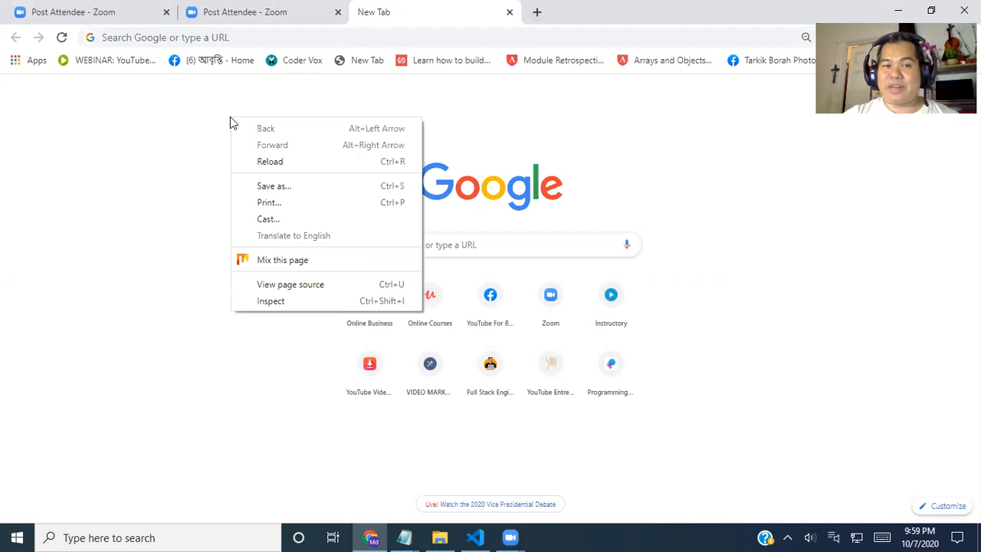
{"action": "mouse_move", "coordinate": [269, 301]}
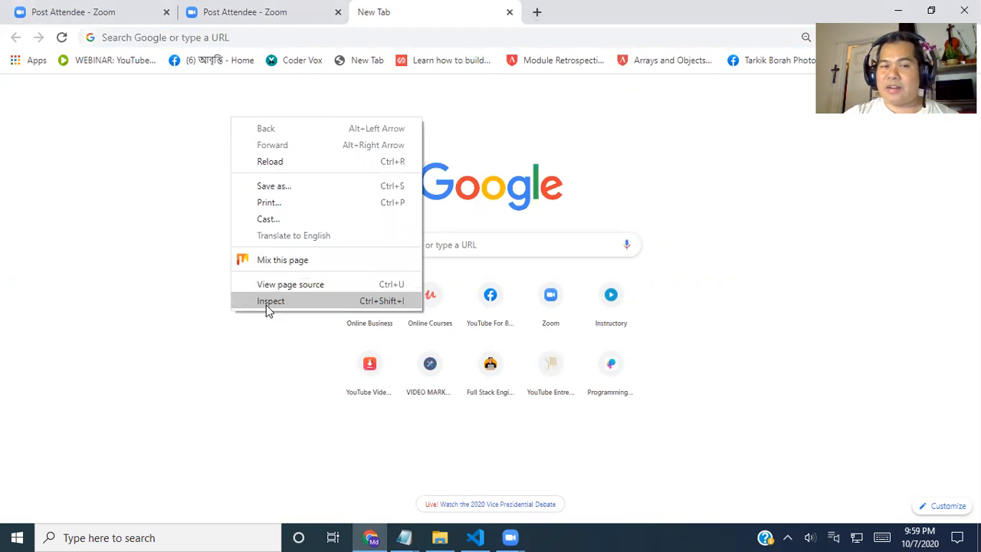
{"action": "left_click", "coordinate": [269, 310]}
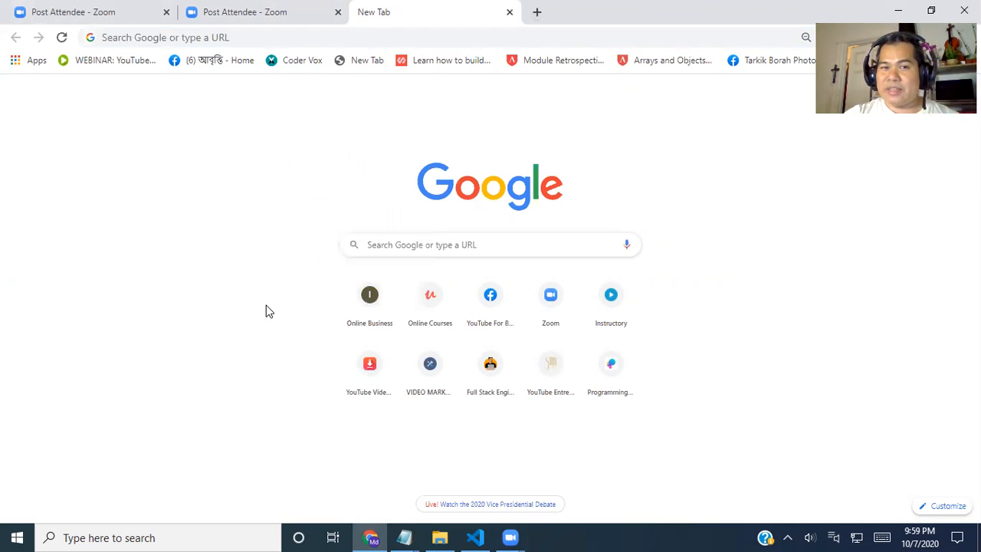
{"action": "key", "text": "F12"}
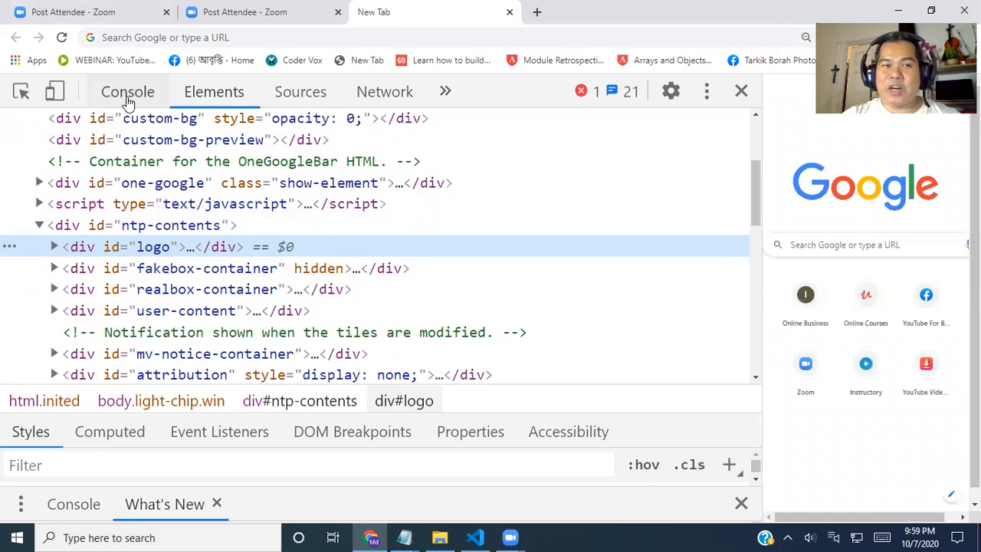
Enter alert('Hello world!'); at the Console prompt without running it yet.
{"action": "left_click", "coordinate": [129, 92]}
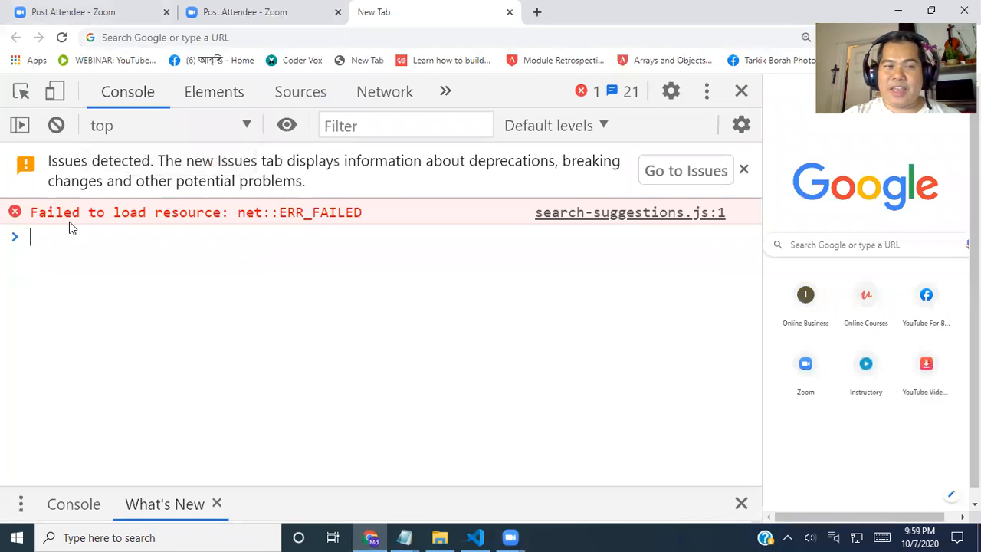
{"action": "mouse_move", "coordinate": [49, 344]}
{"action": "type", "text": "alert("}
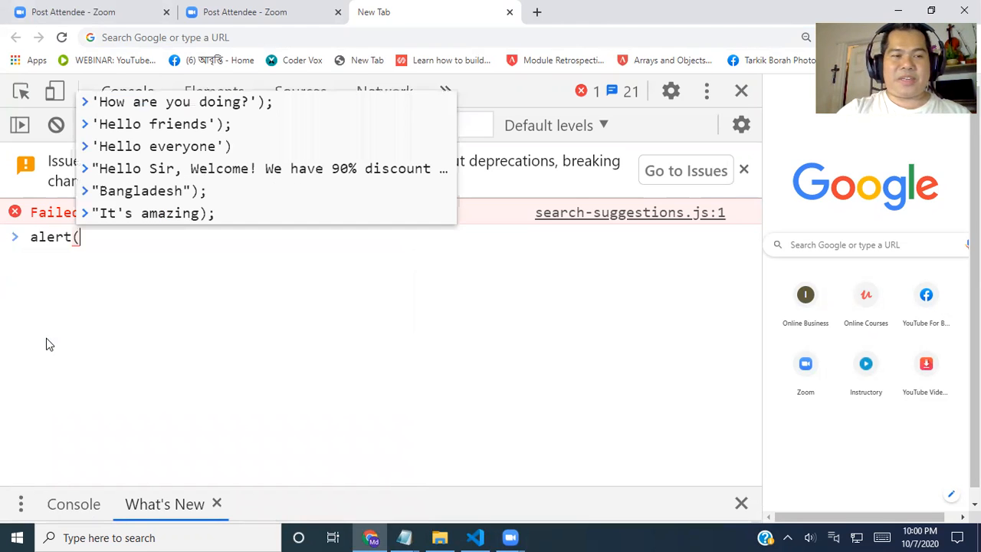
{"action": "type", "text": ")"}
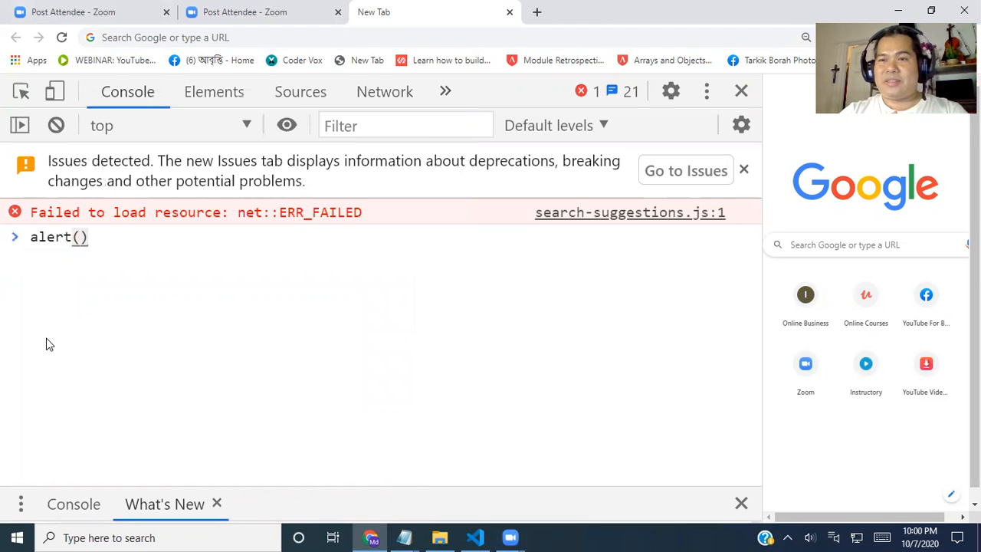
{"action": "type", "text": ";"}
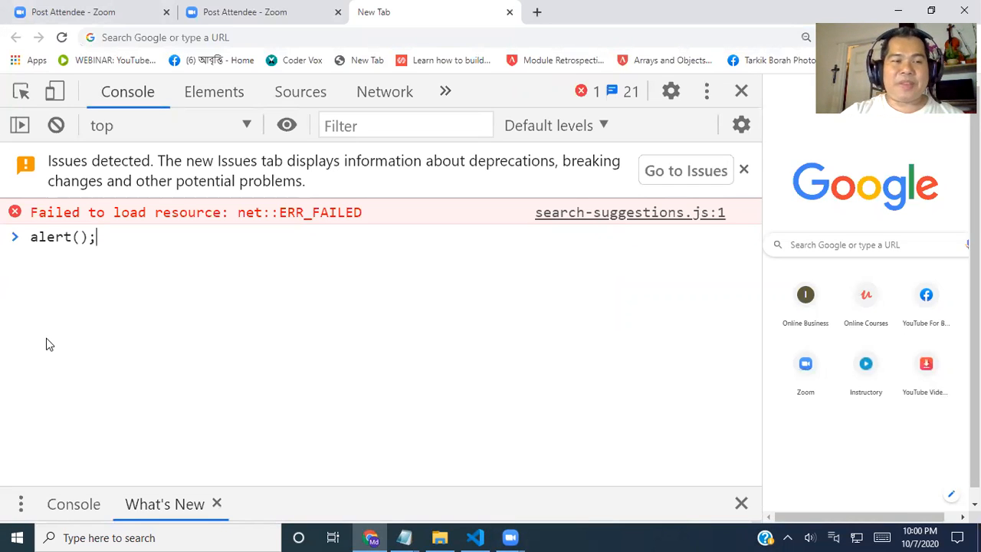
{"action": "type", "text": "("}
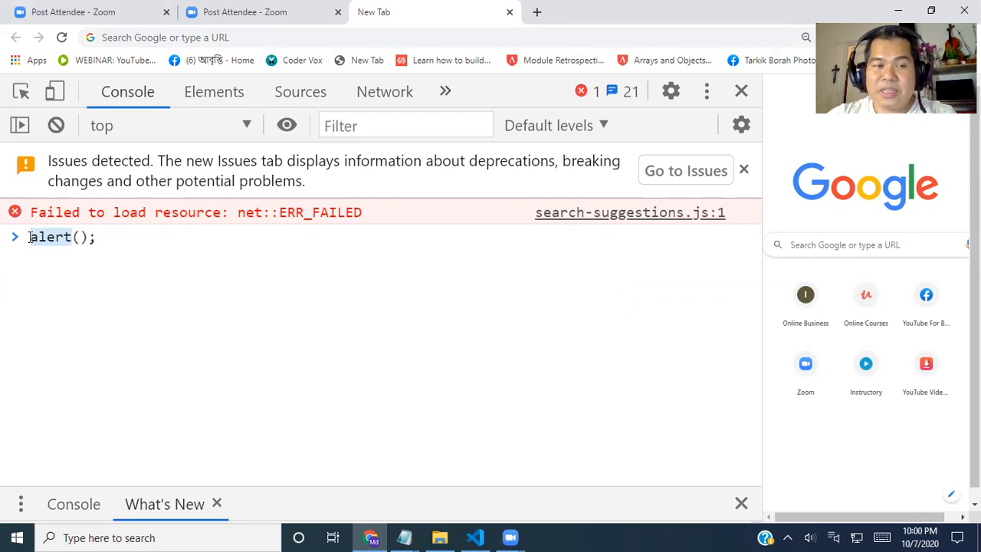
{"action": "mouse_move", "coordinate": [64, 233]}
{"action": "type", "text": "'"}
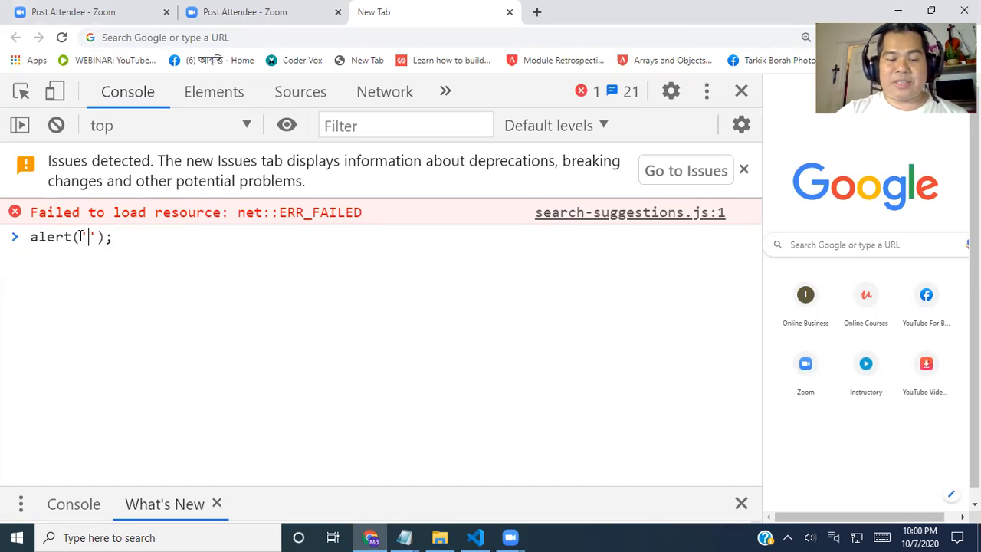
{"action": "type", "text": "Hello"}
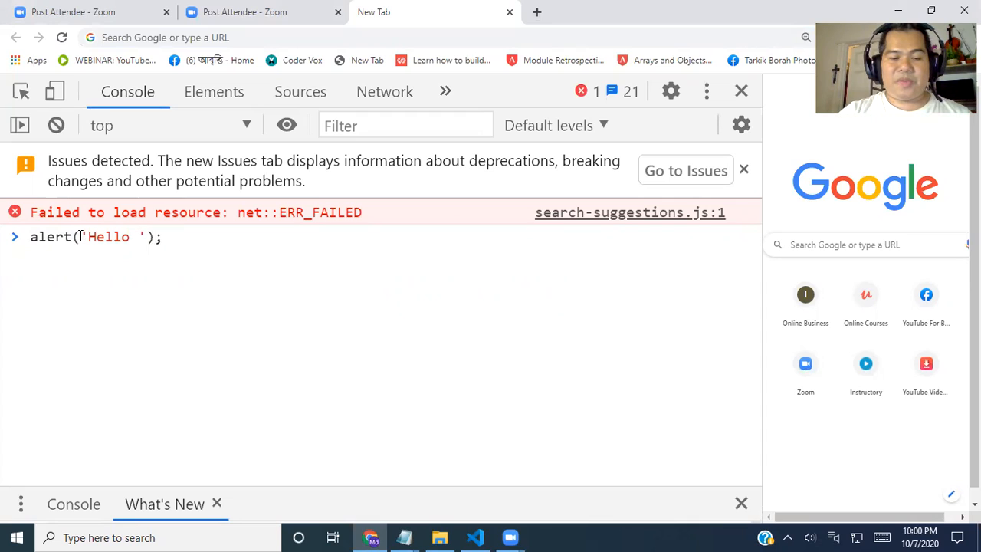
{"action": "type", "text": "world"}
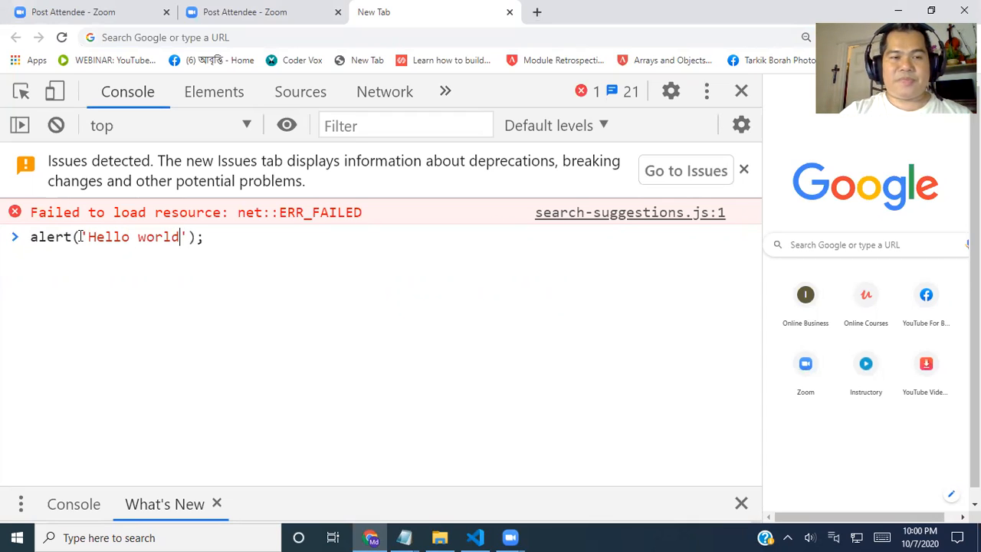
{"action": "type", "text": "!"}
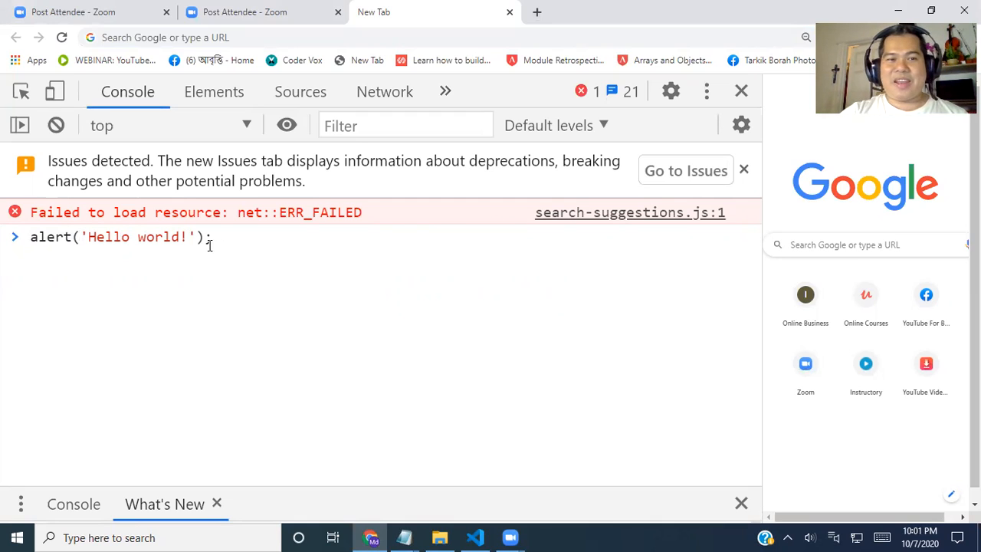
{"action": "mouse_move", "coordinate": [236, 239]}
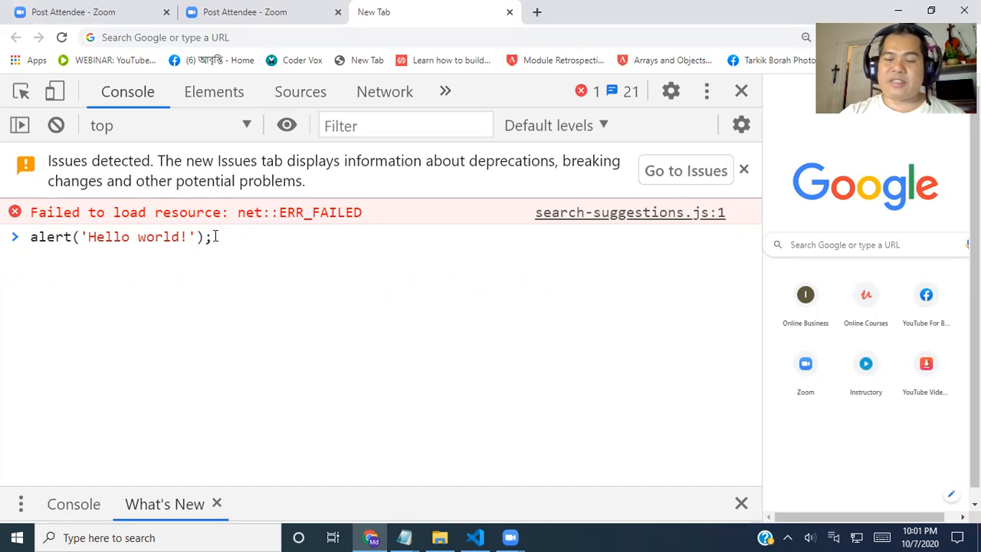
Run the alert statement so a Hello world! alert dialog appears.
{"action": "key", "text": "Enter"}
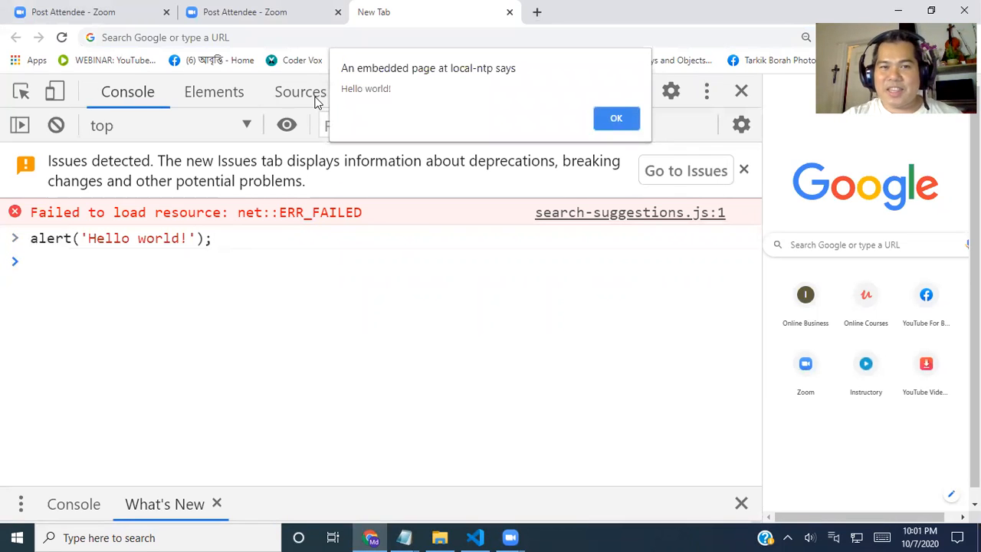
{"action": "mouse_move", "coordinate": [375, 113]}
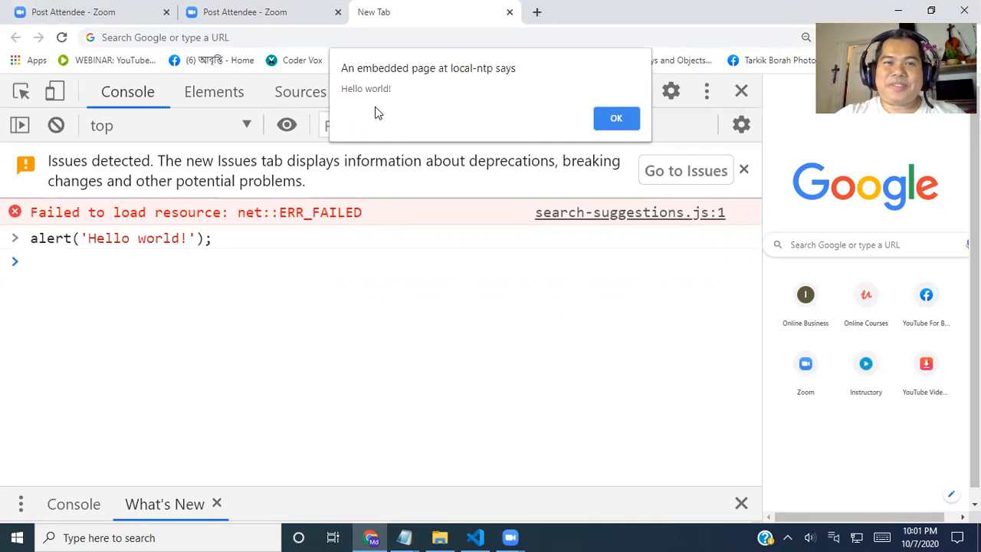
{"action": "mouse_move", "coordinate": [386, 95]}
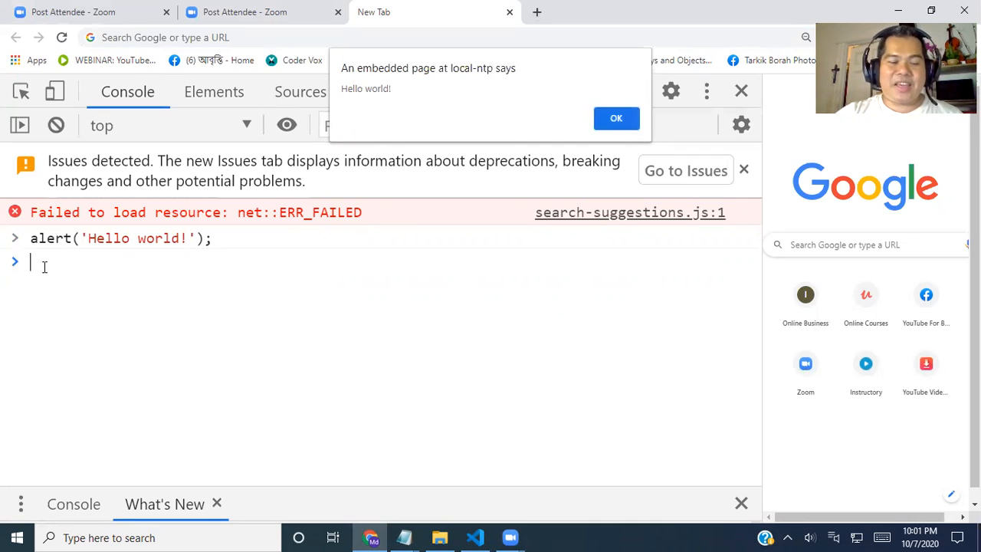
Enter a second statement alert('How are you doing?'); in the console.
{"action": "type", "text": "alert"}
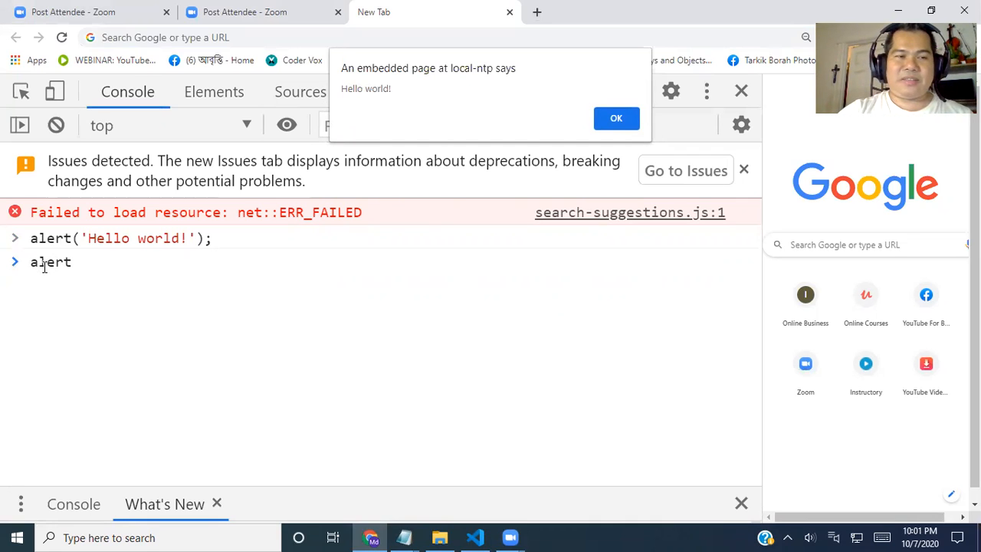
{"action": "type", "text": "();"}
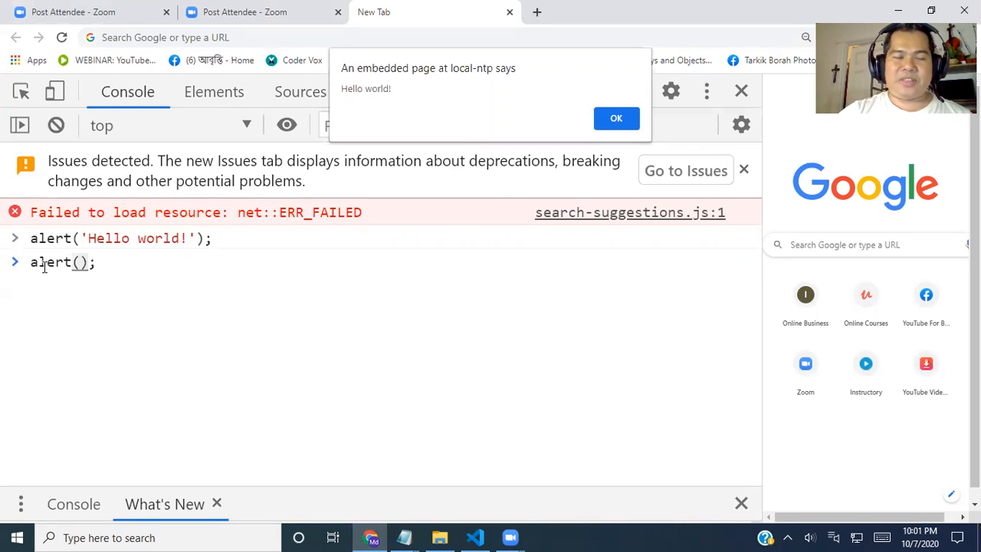
{"action": "type", "text": "'"}
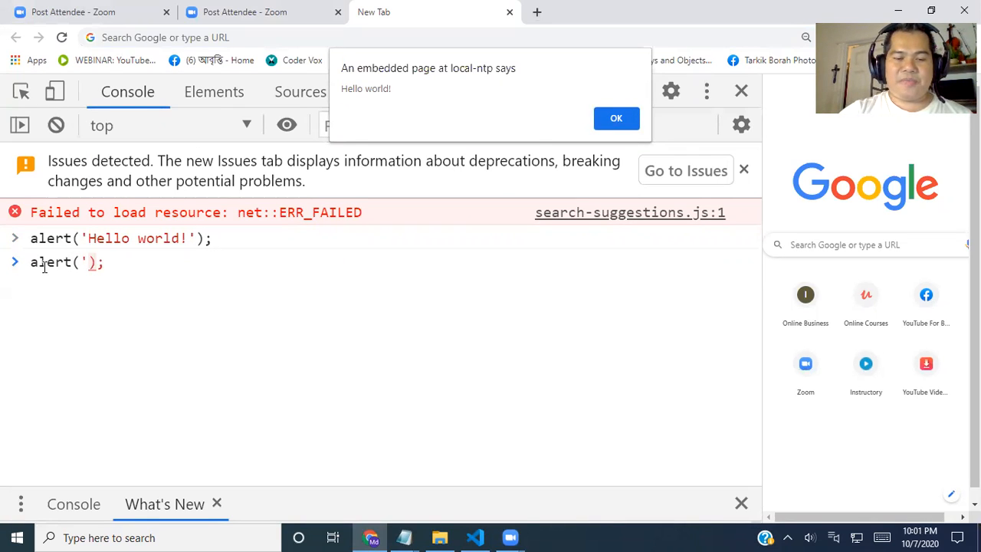
{"action": "type", "text": "How are"}
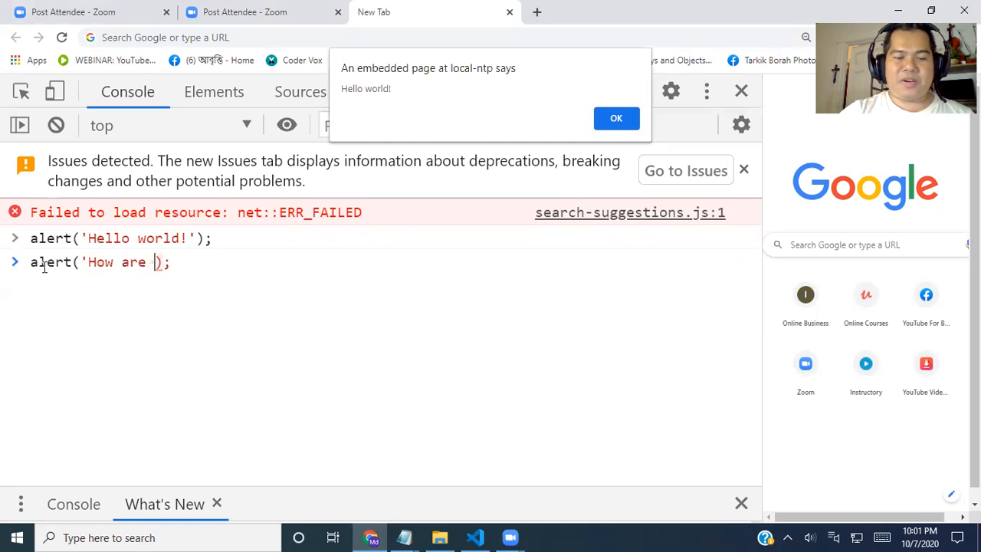
{"action": "type", "text": "you doing"}
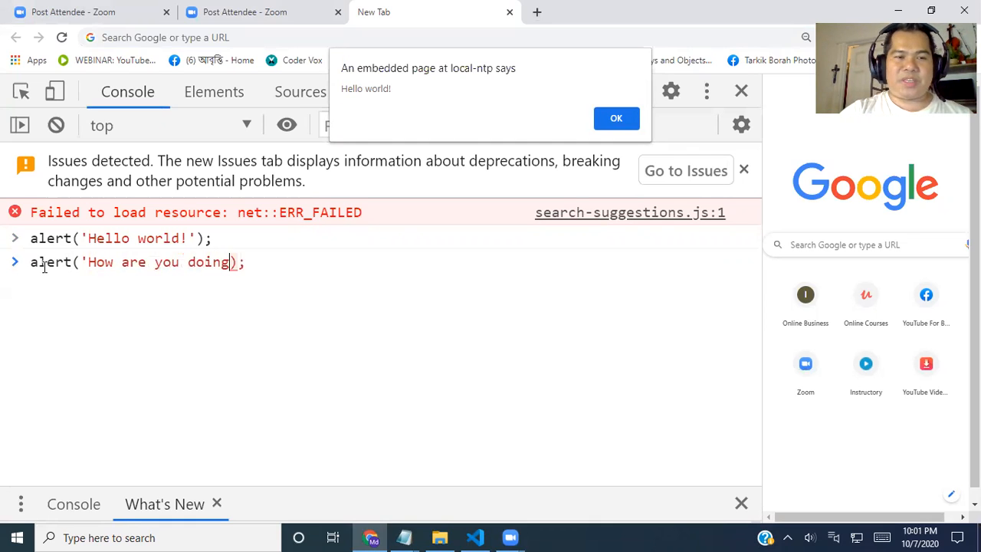
{"action": "type", "text": "?"}
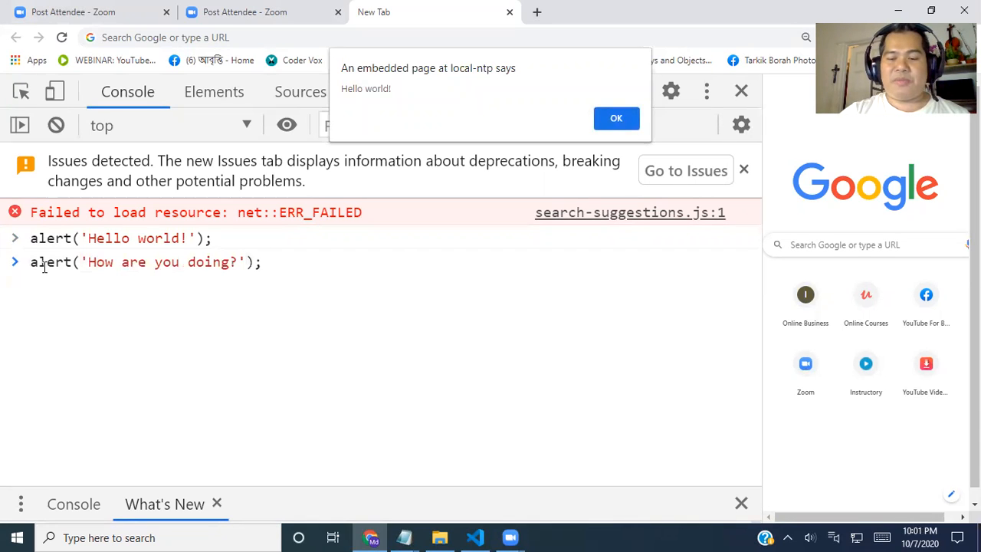
{"action": "mouse_move", "coordinate": [512, 113]}
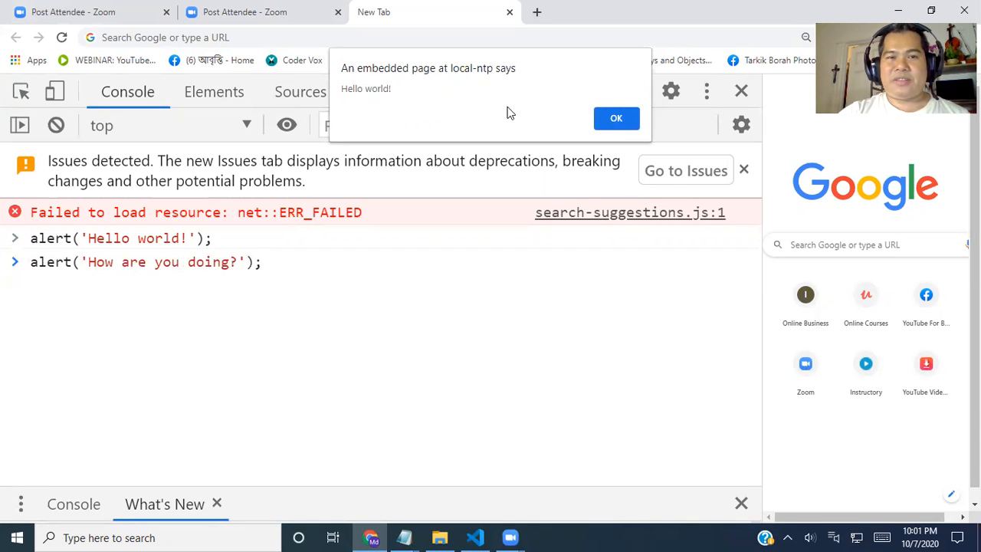
Dismiss the Hello world! and How are you doing? alerts, leaving both returning undefined.
{"action": "left_click", "coordinate": [616, 118]}
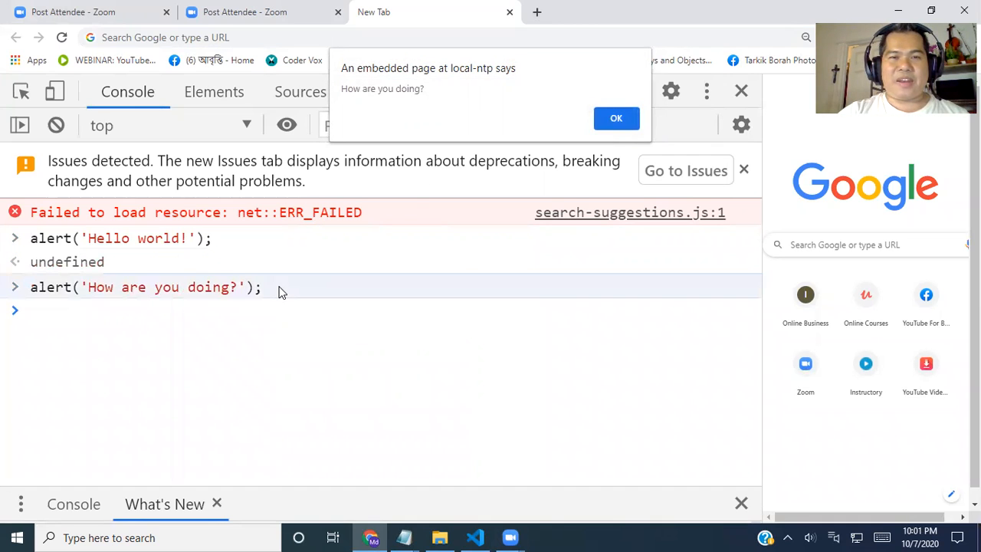
{"action": "mouse_move", "coordinate": [356, 101]}
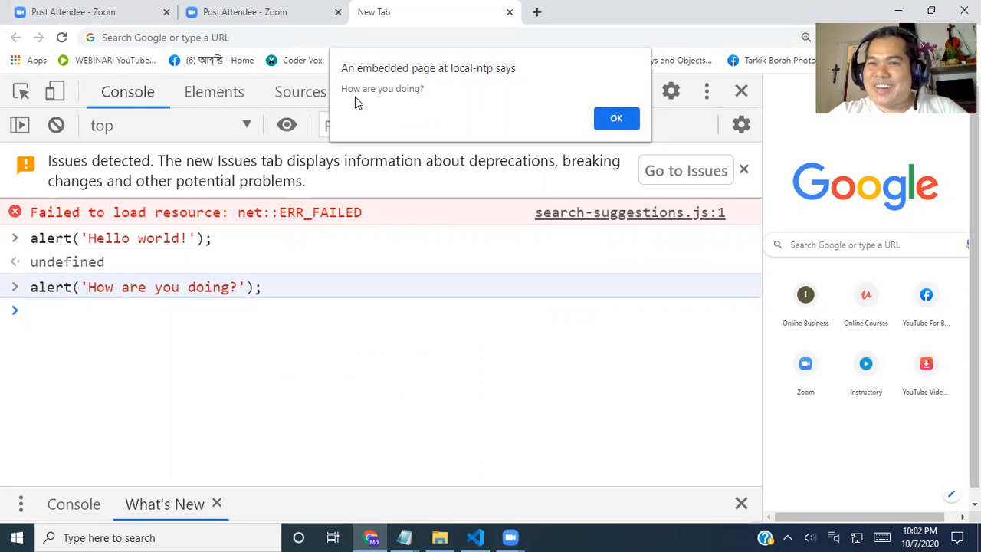
{"action": "left_click", "coordinate": [616, 118]}
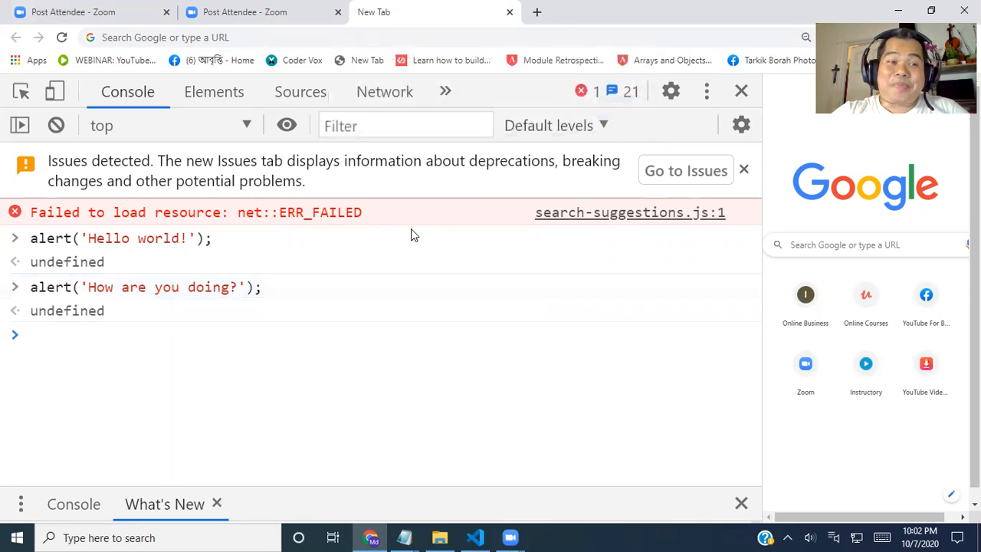
{"action": "left_click", "coordinate": [49, 334]}
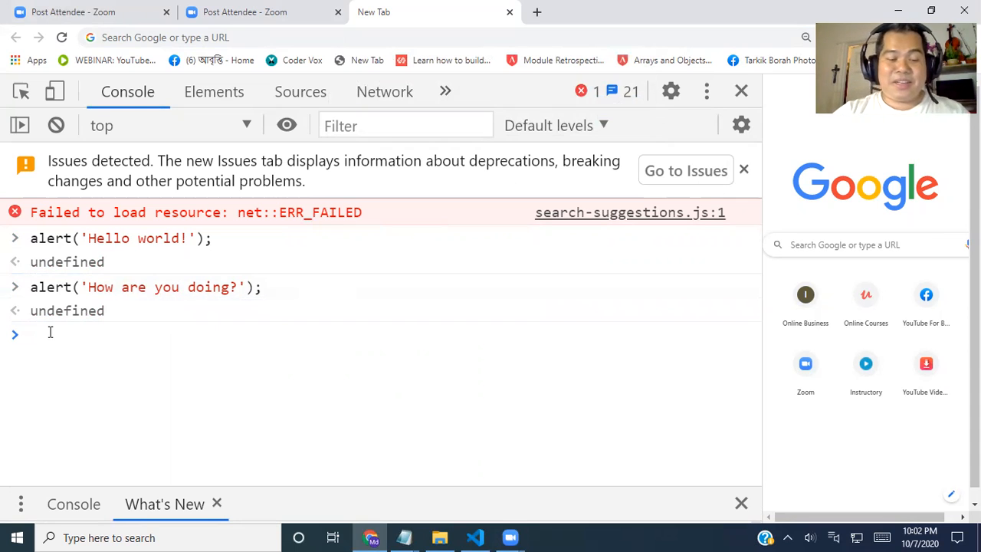
Run console.log('Javascript is easy!'); so the string prints in the console.
{"action": "type", "text": "console"}
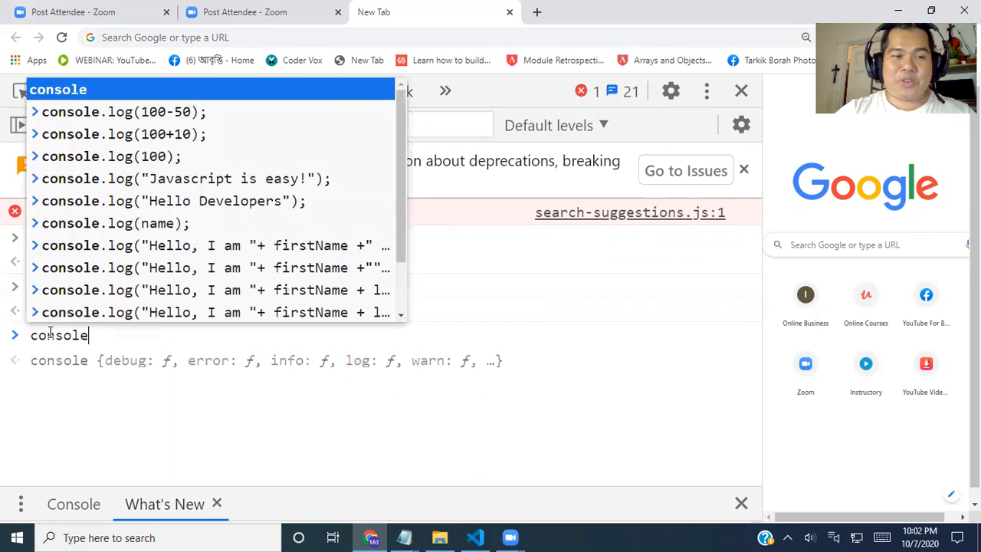
{"action": "type", "text": ".log("}
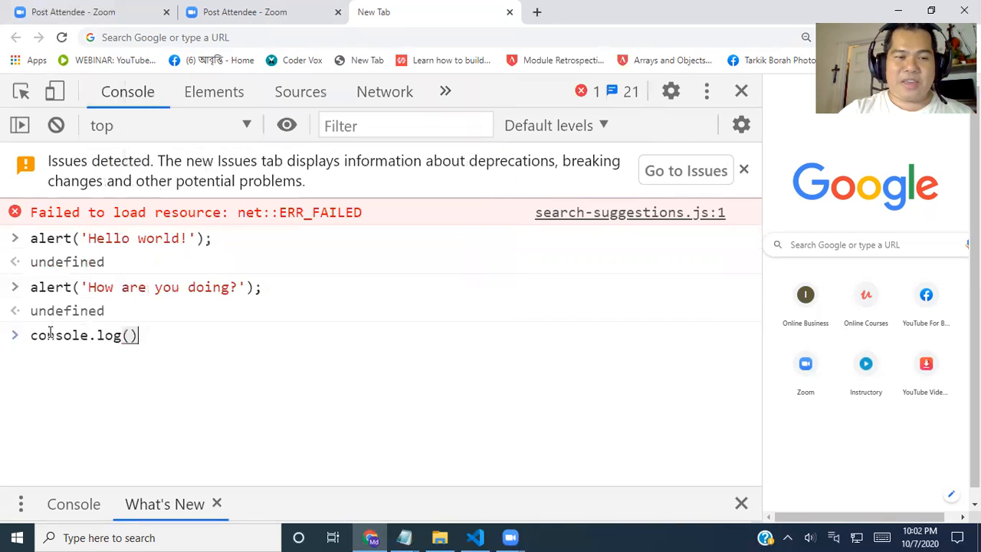
{"action": "type", "text": ";"}
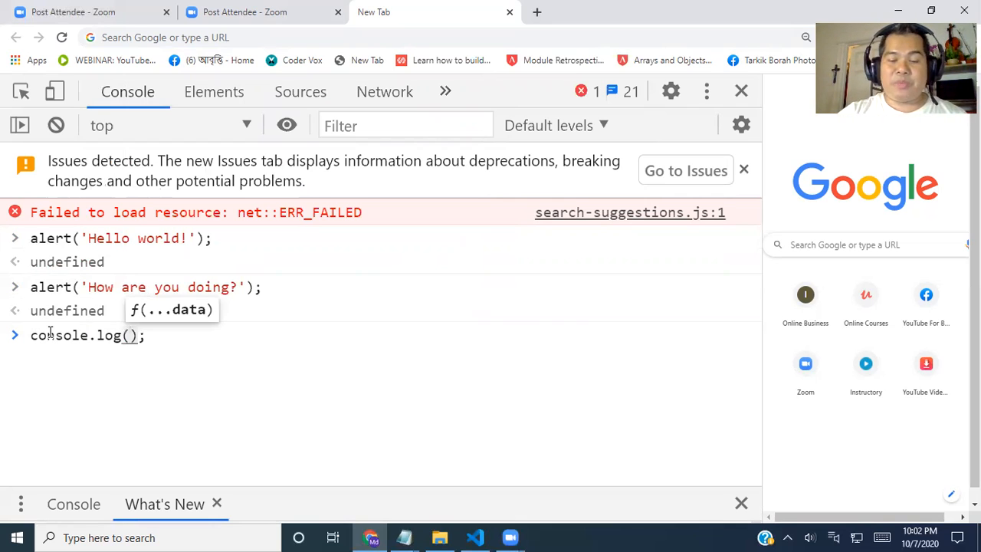
{"action": "type", "text": "''"}
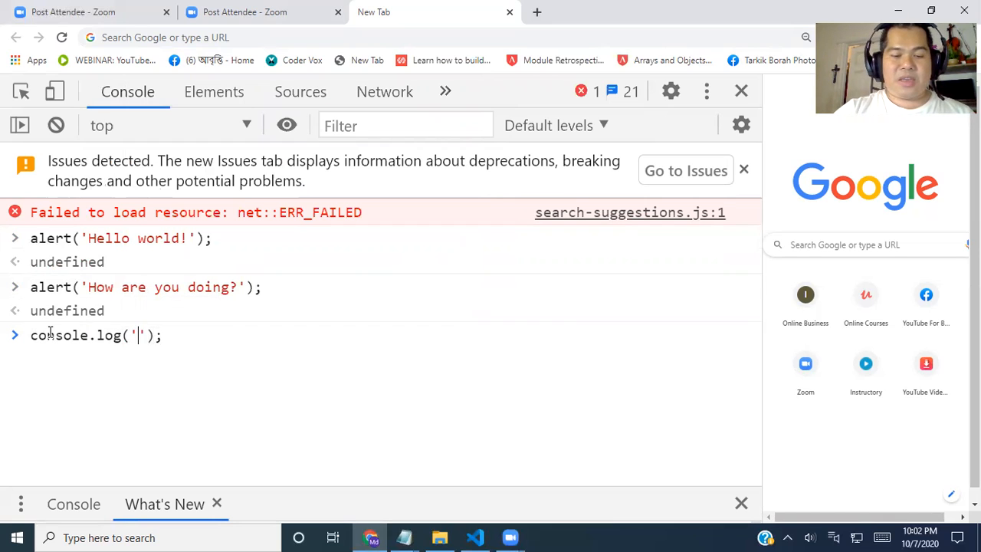
{"action": "type", "text": "Ja"}
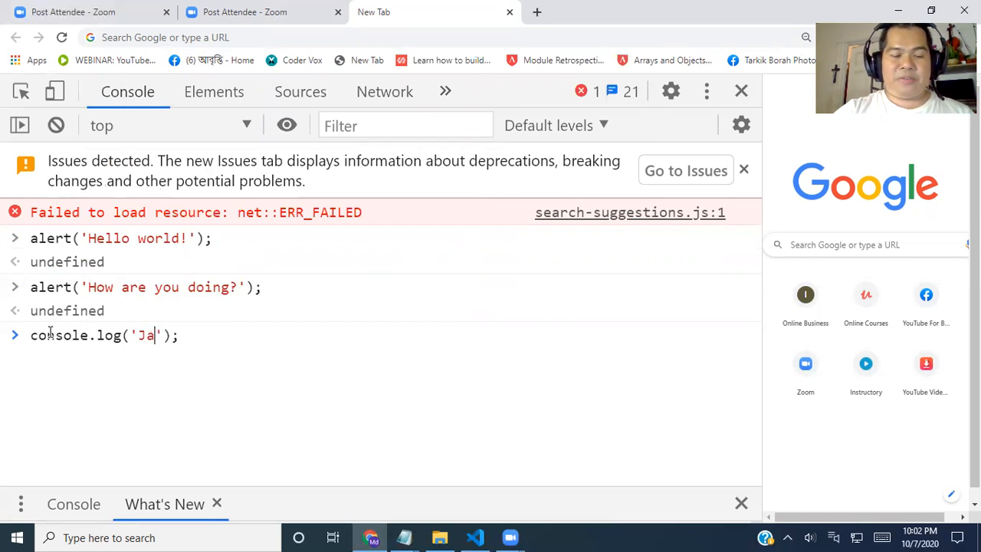
{"action": "type", "text": "vascrip"}
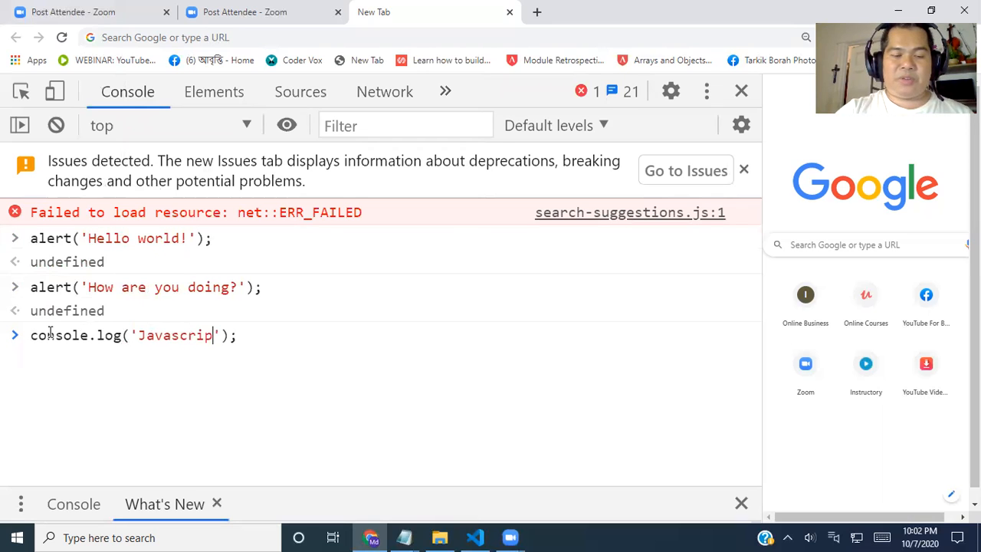
{"action": "type", "text": "is easy!"}
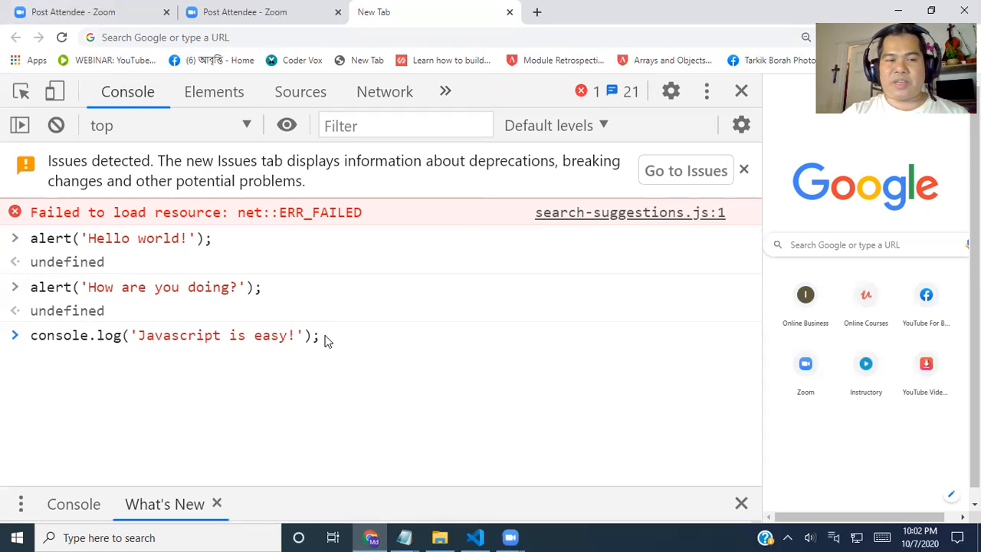
{"action": "key", "text": "Enter"}
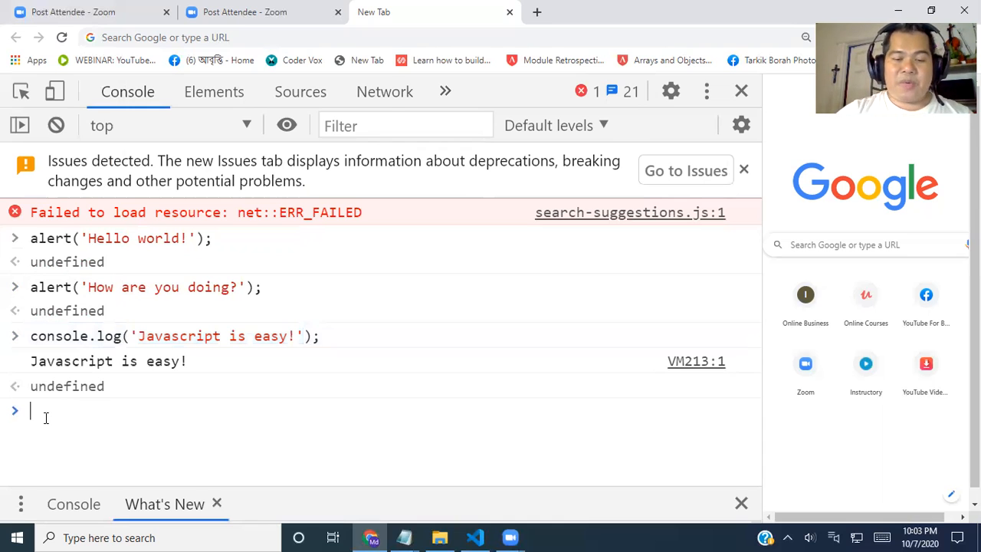
Run console.log(1000); so the number 1000 prints in the console.
{"action": "type", "text": "console"}
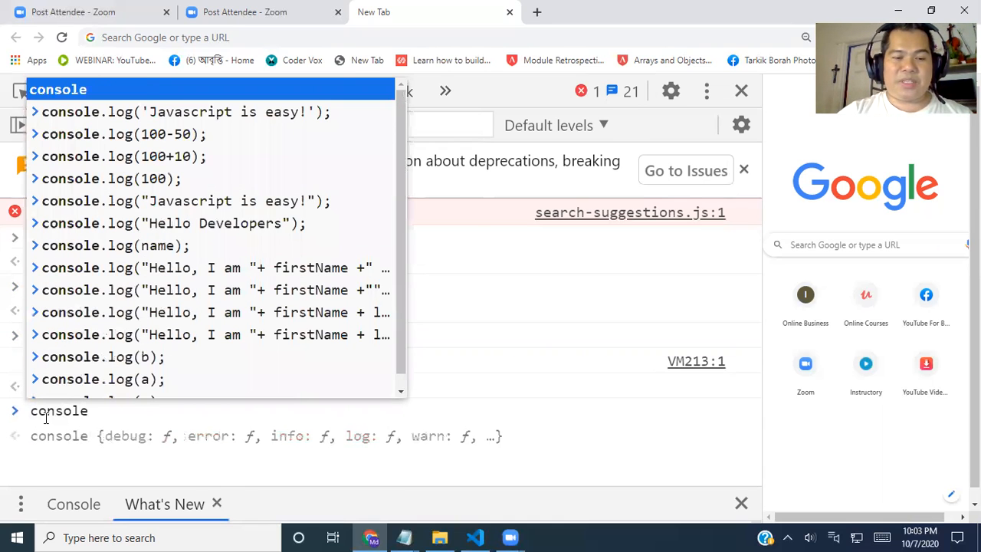
{"action": "type", "text": ".log"}
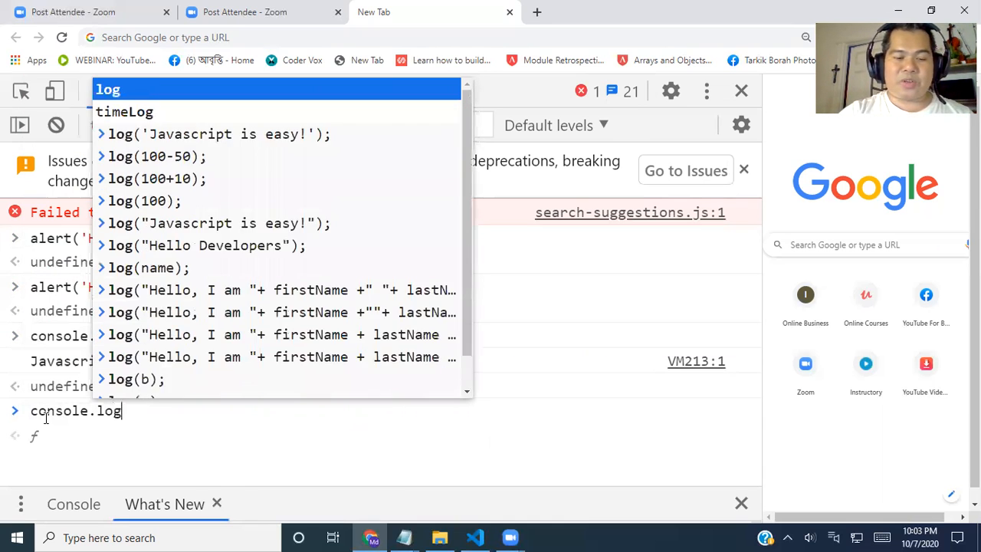
{"action": "type", "text": "("}
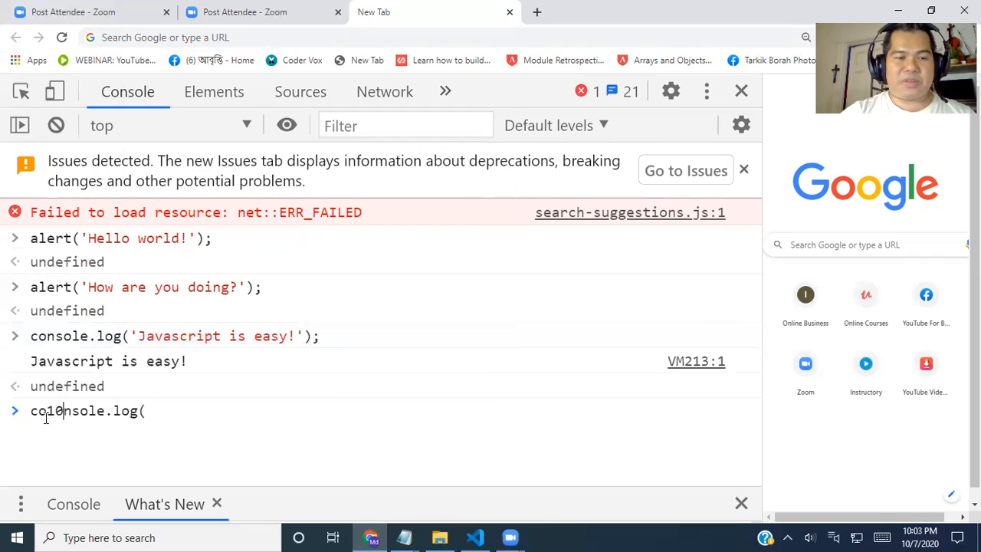
{"action": "key", "text": "Backspace"}
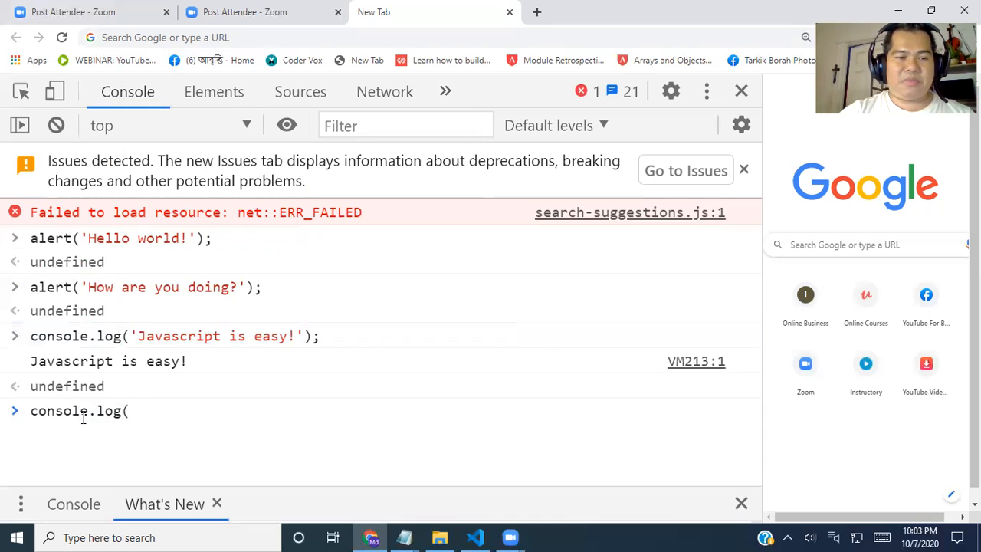
{"action": "type", "text": "1000)"}
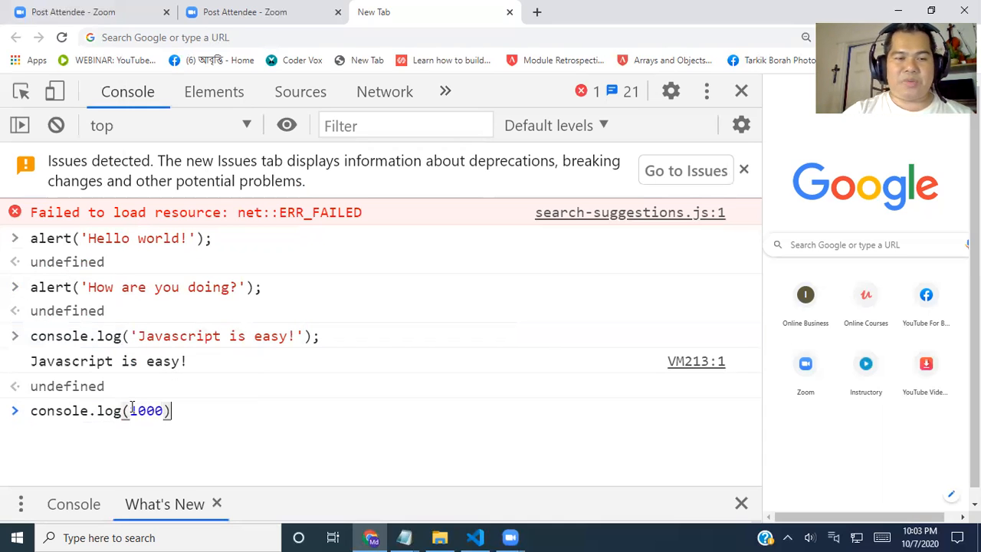
{"action": "type", "text": ";"}
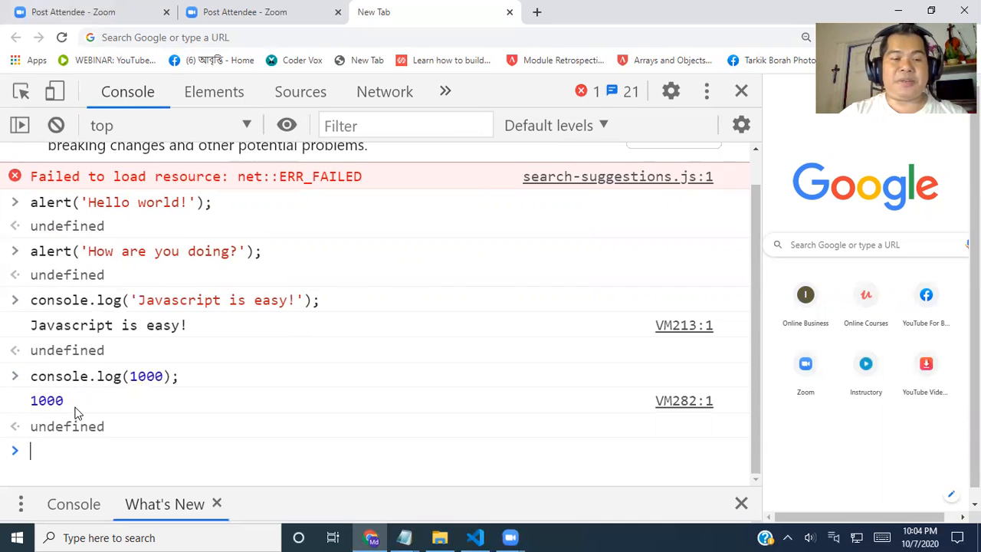
Run prompt('What is your name?'); so a dialog asks for a name.
{"action": "type", "text": "promo"}
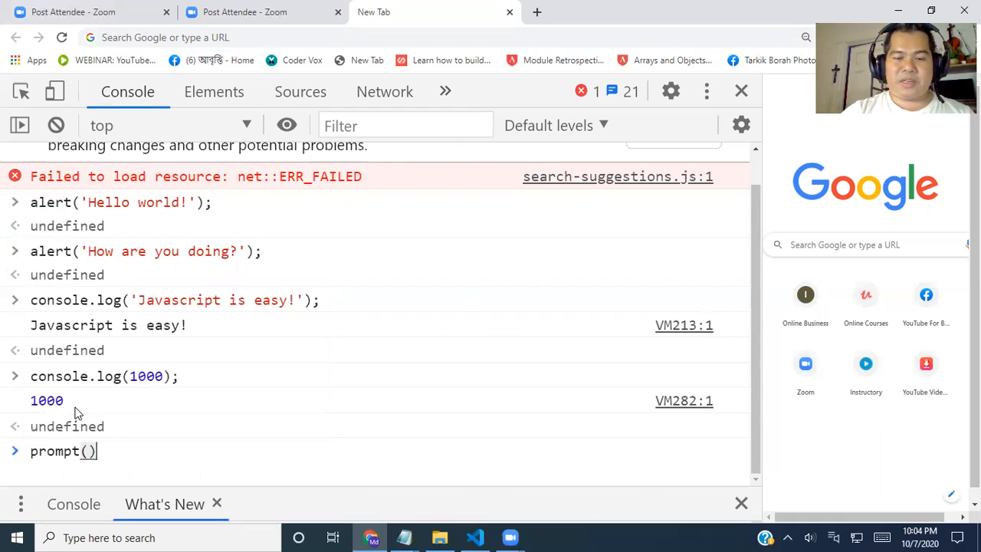
{"action": "type", "text": ";"}
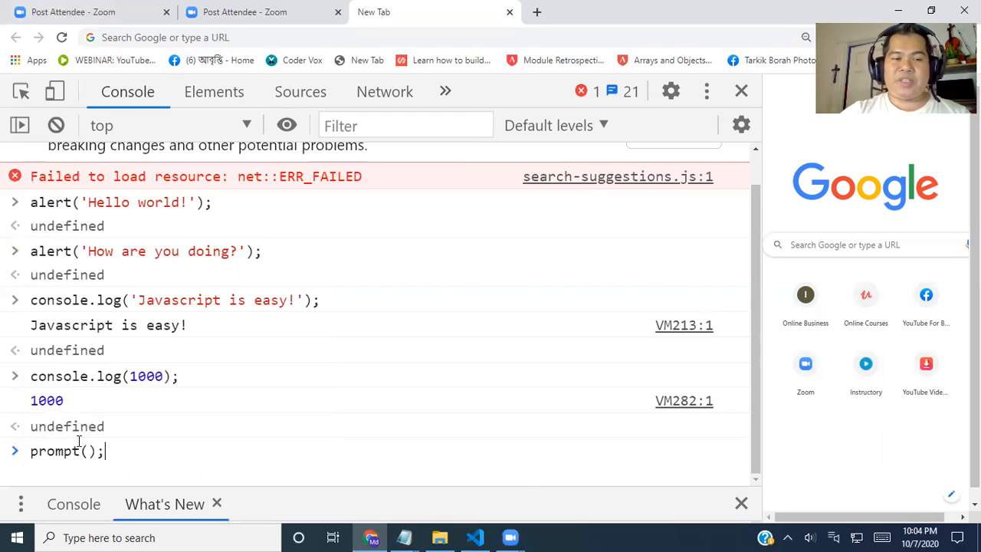
{"action": "type", "text": "'"}
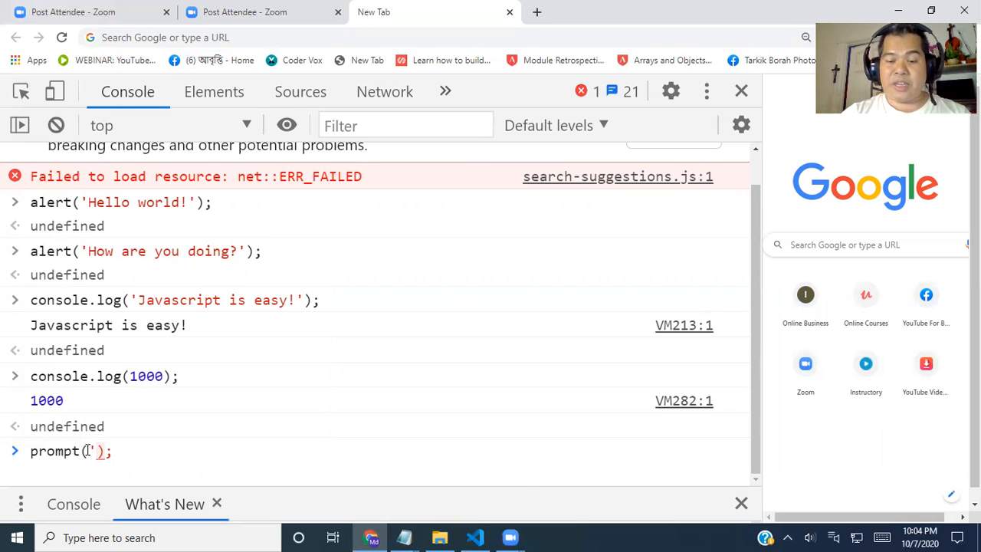
{"action": "type", "text": "'"}
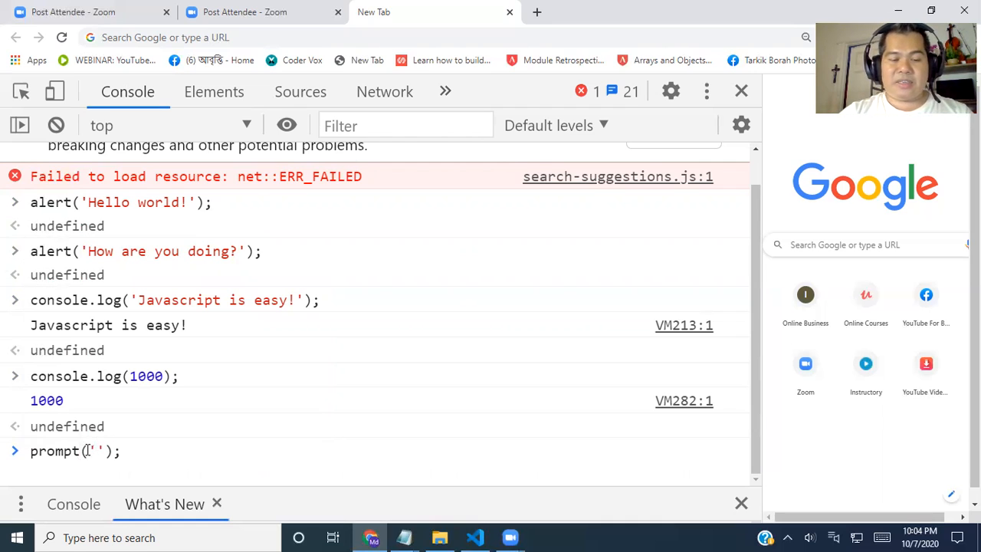
{"action": "type", "text": "What i"}
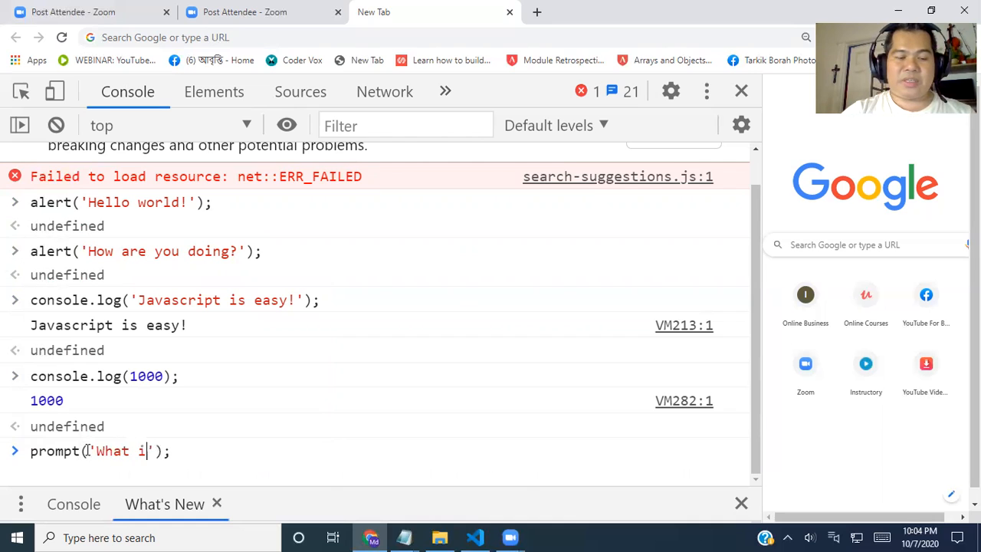
{"action": "type", "text": "s your"}
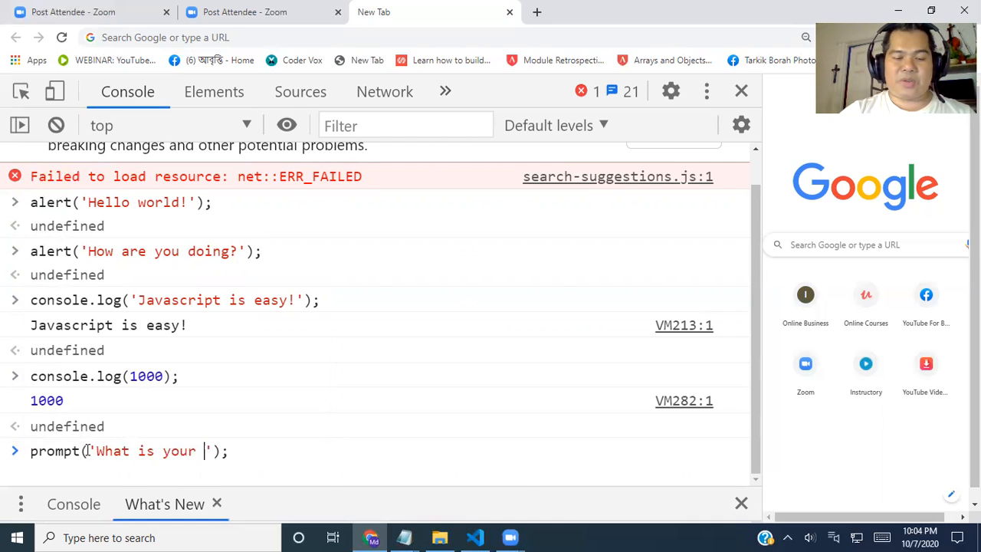
{"action": "type", "text": "name?"}
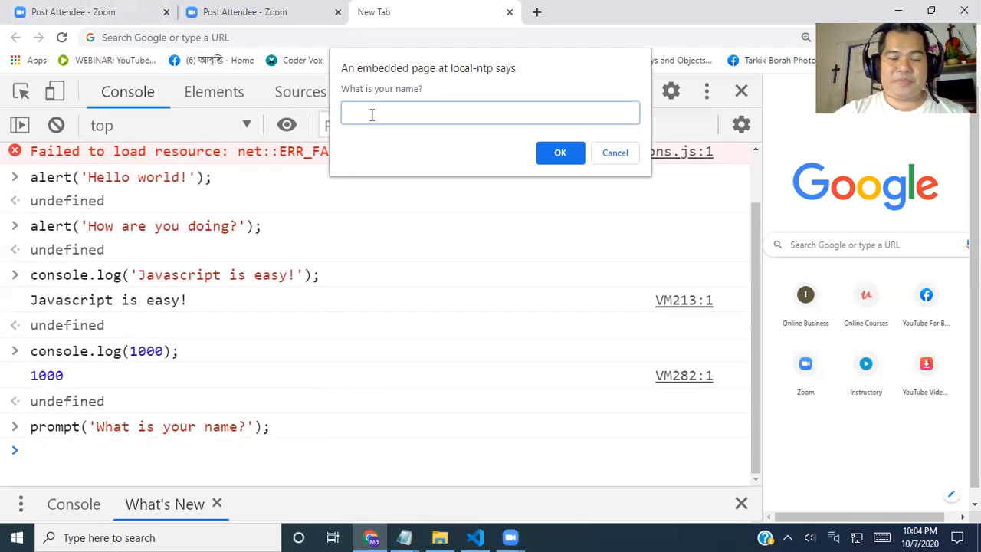
Answer the prompt with Boss programmer so the console returns "Boss programmer".
{"action": "type", "text": "Boss progra"}
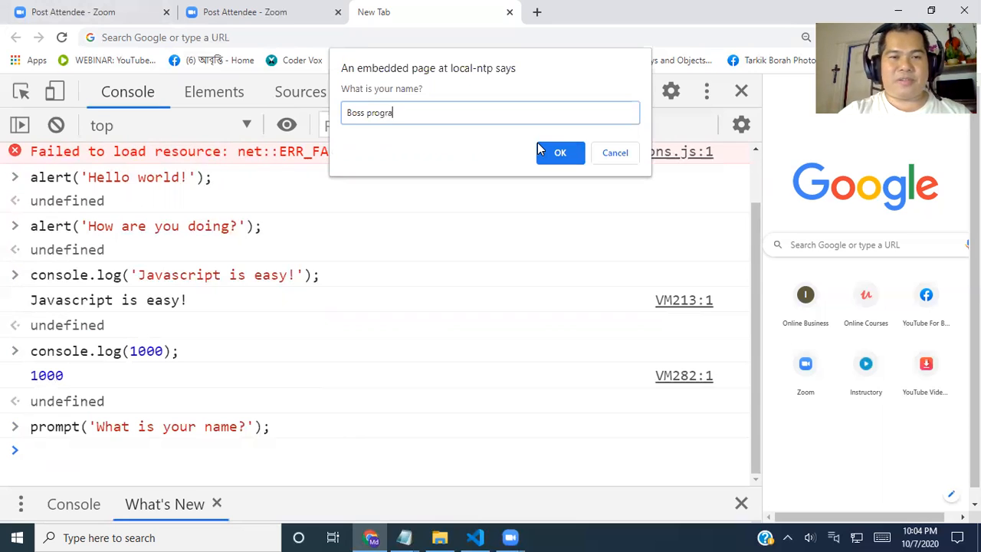
{"action": "type", "text": "mmer"}
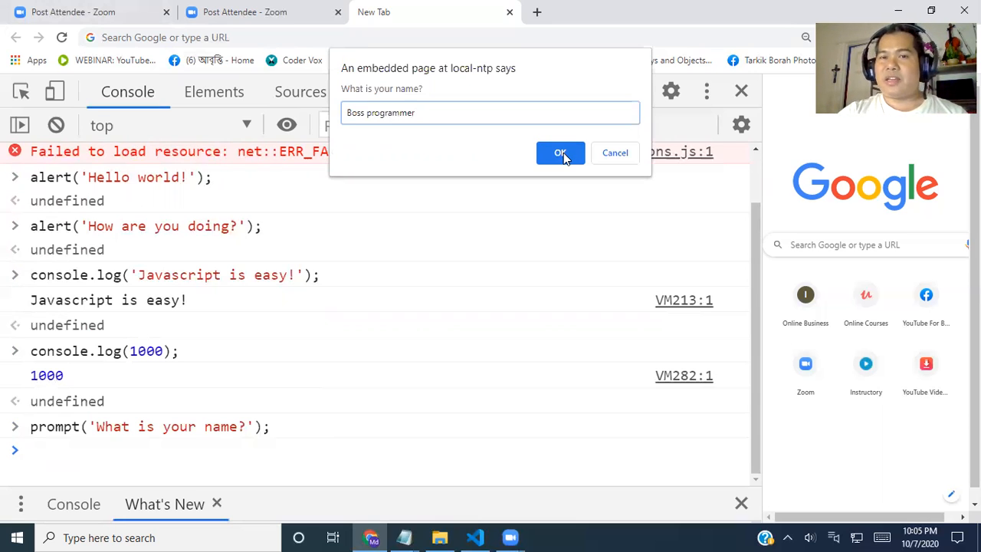
{"action": "left_click", "coordinate": [561, 153]}
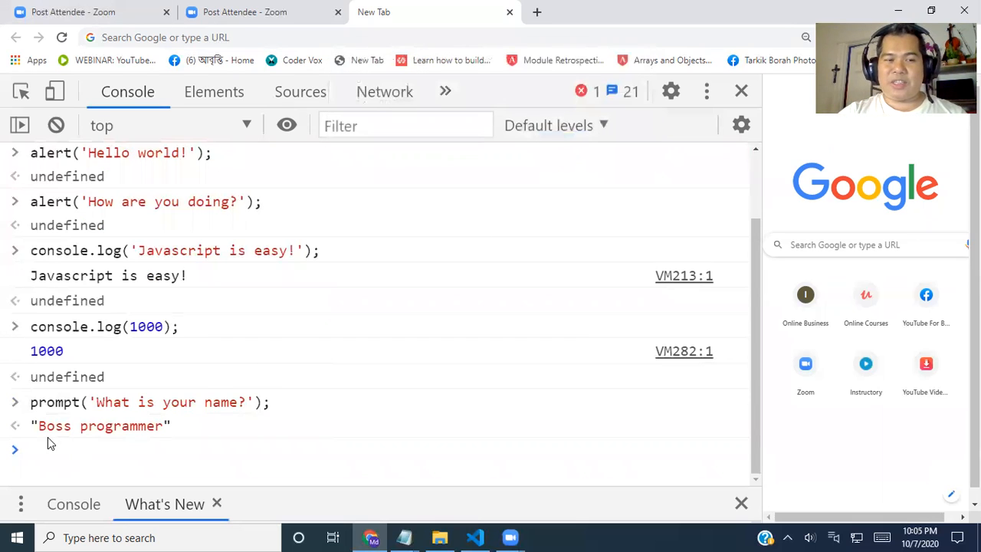
{"action": "mouse_move", "coordinate": [125, 437]}
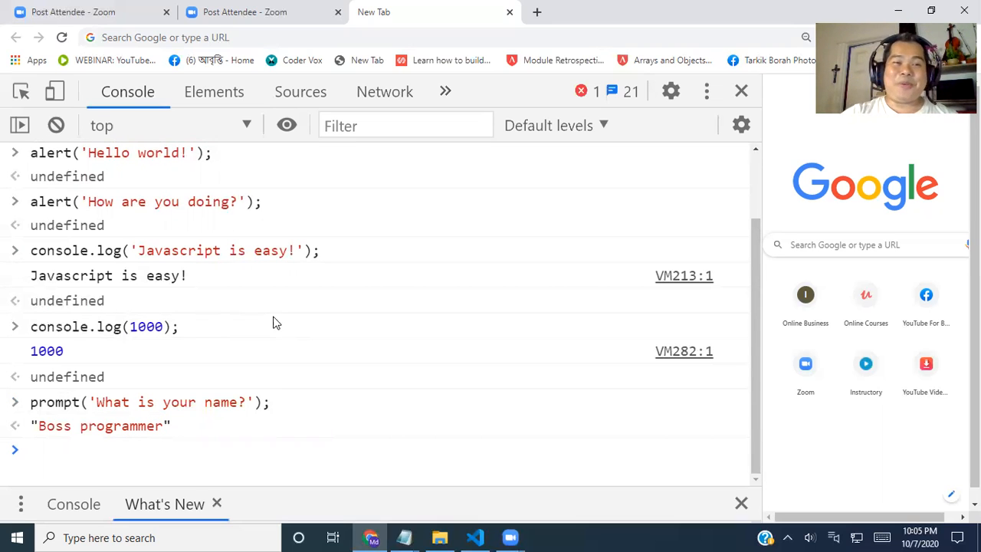
{"action": "mouse_move", "coordinate": [283, 324]}
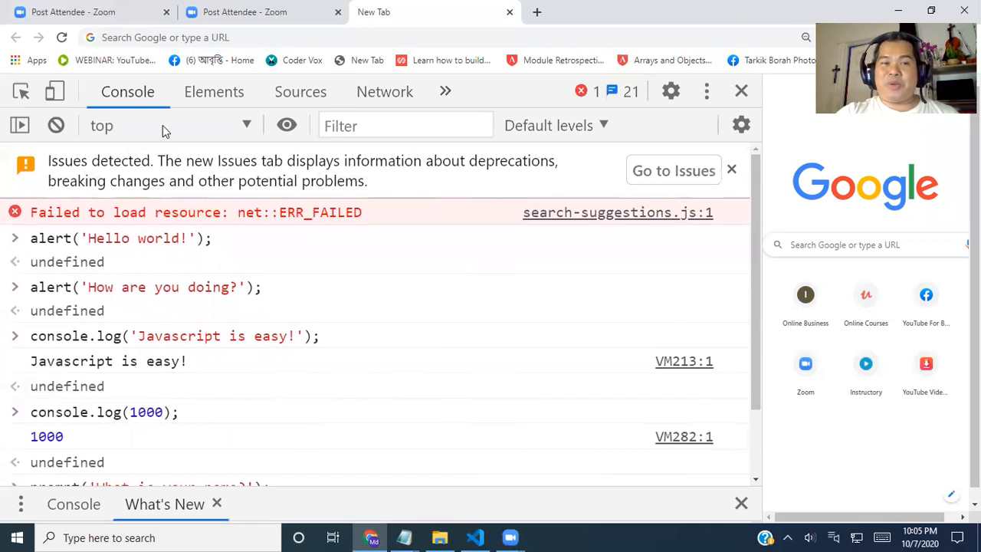
{"action": "mouse_move", "coordinate": [135, 107]}
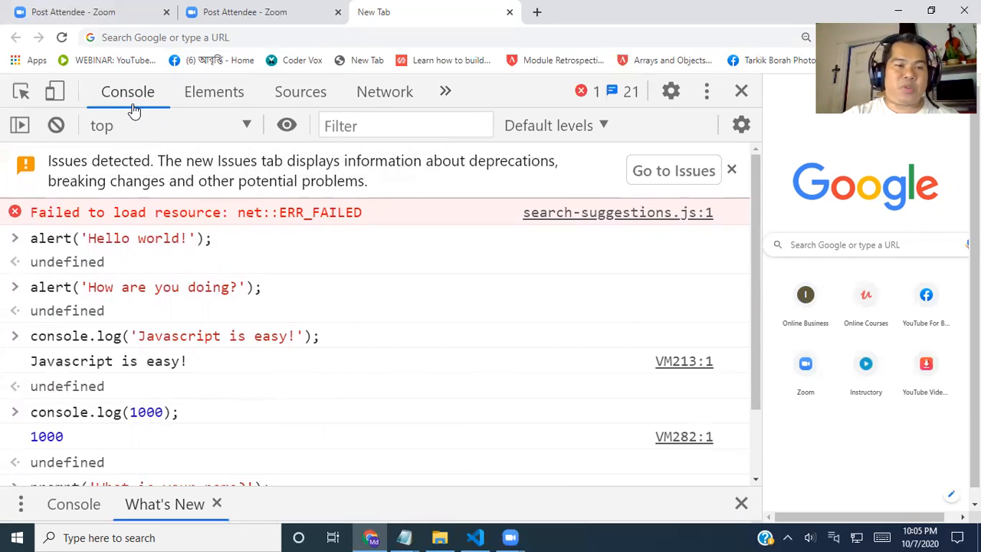
{"action": "mouse_move", "coordinate": [147, 222]}
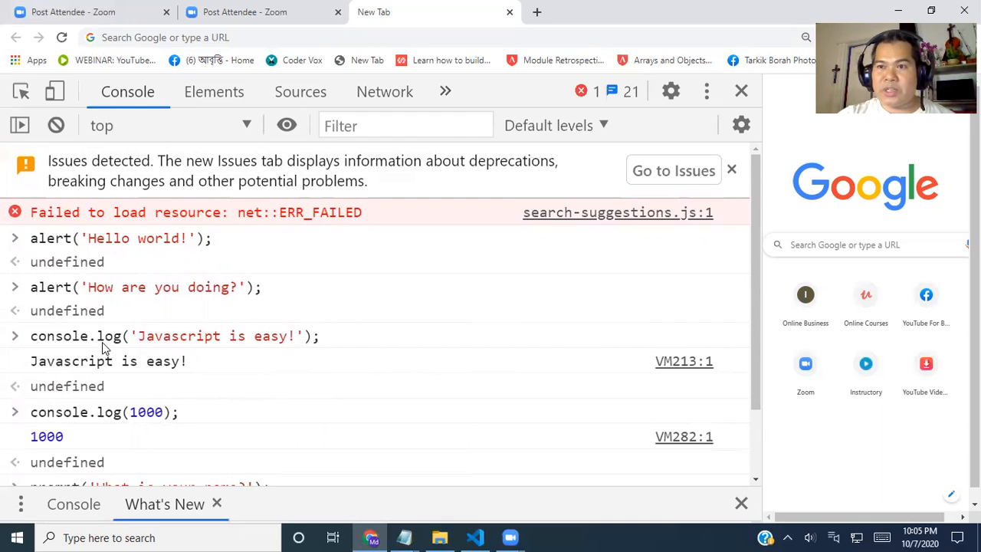
{"action": "scroll", "scroll_direction": "down", "scroll_amount": 3}
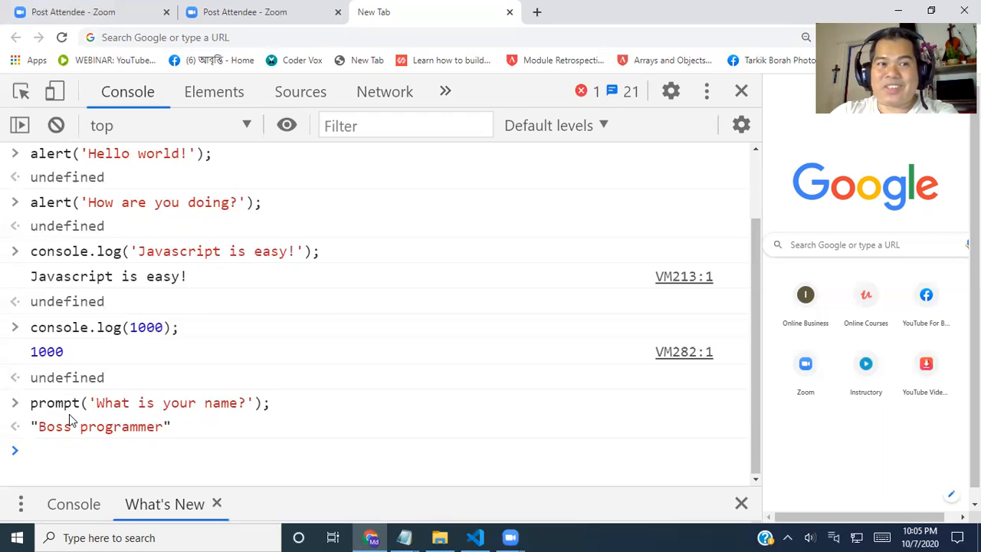
{"action": "mouse_move", "coordinate": [245, 213]}
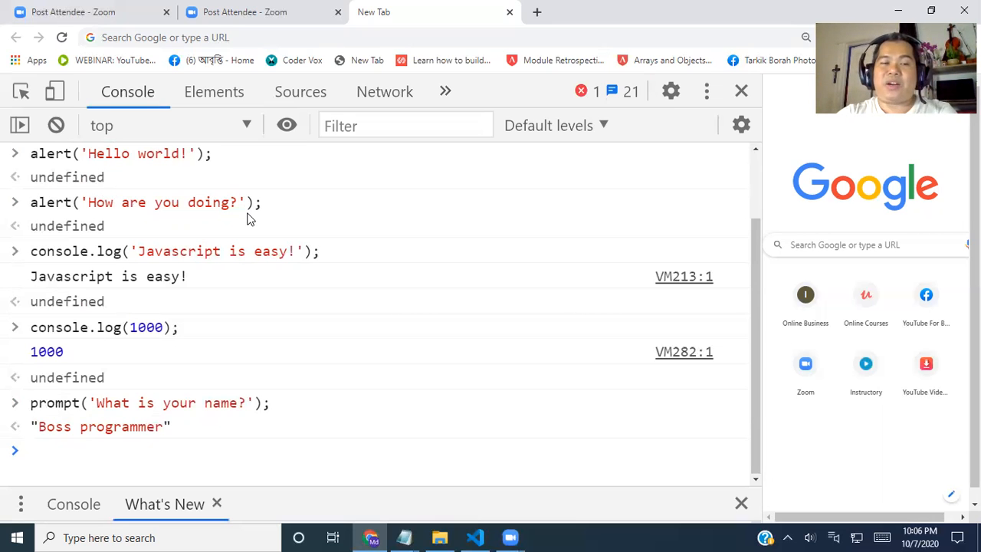
{"action": "mouse_move", "coordinate": [153, 327]}
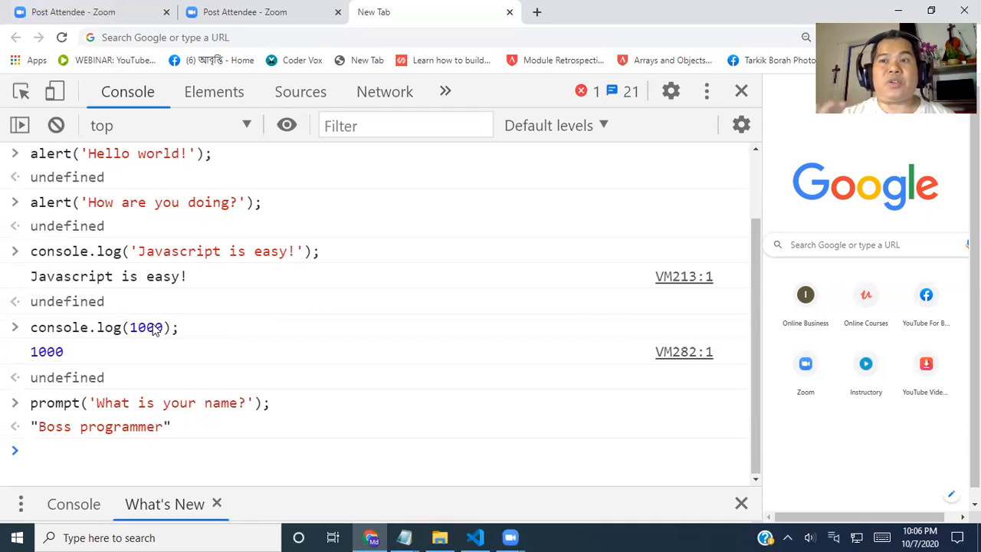